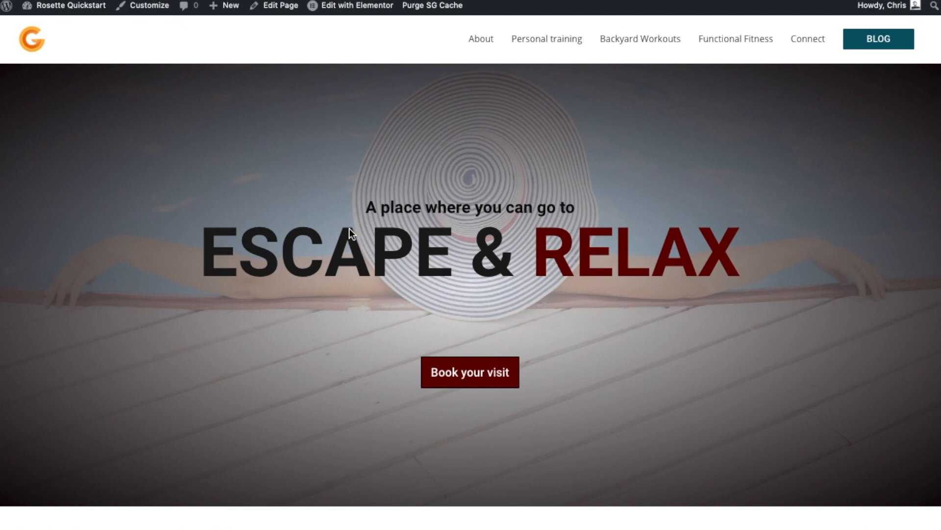
mouse_move(456, 269)
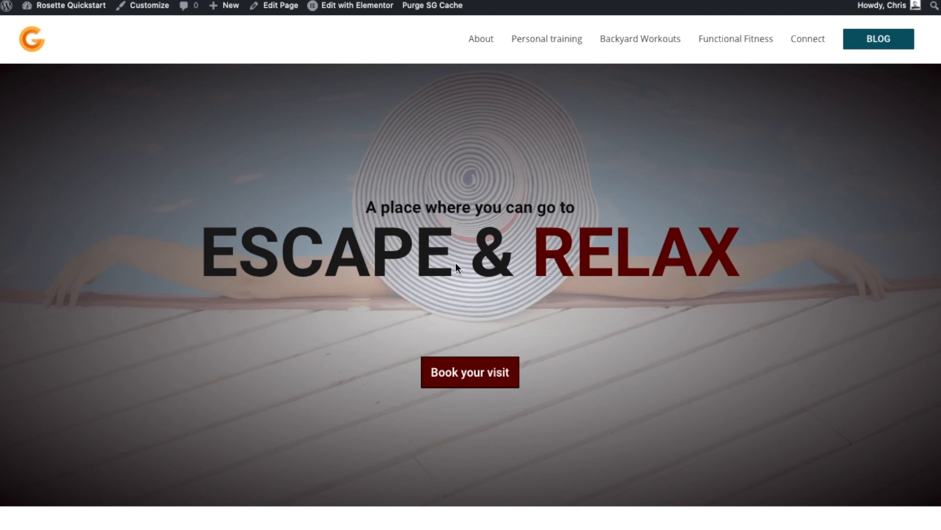
mouse_move(518, 269)
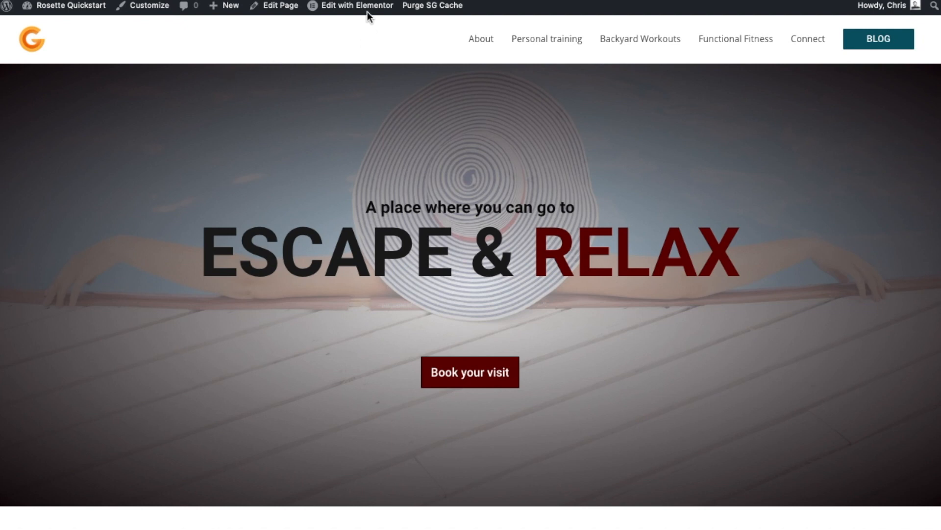
mouse_move(429, 334)
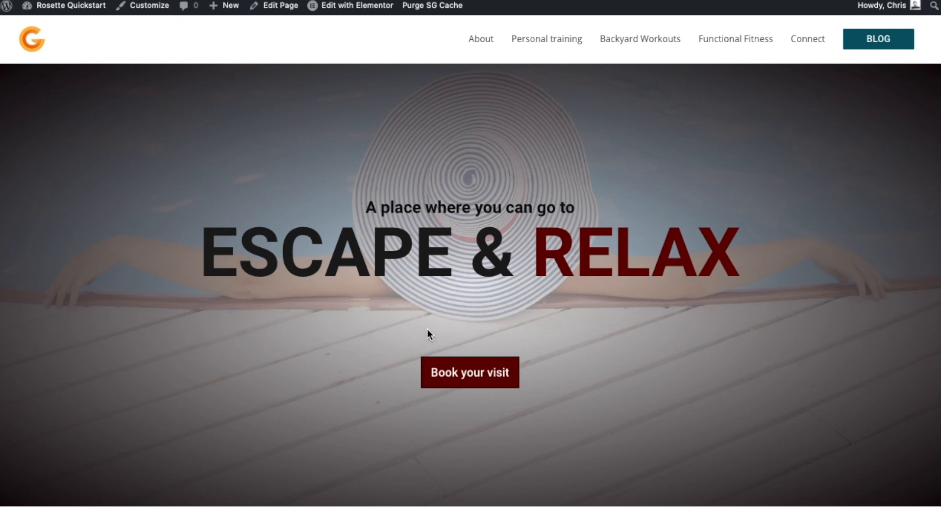
- Launch Edit with Elementor on the homepage from the admin bar
scroll("down", 3)
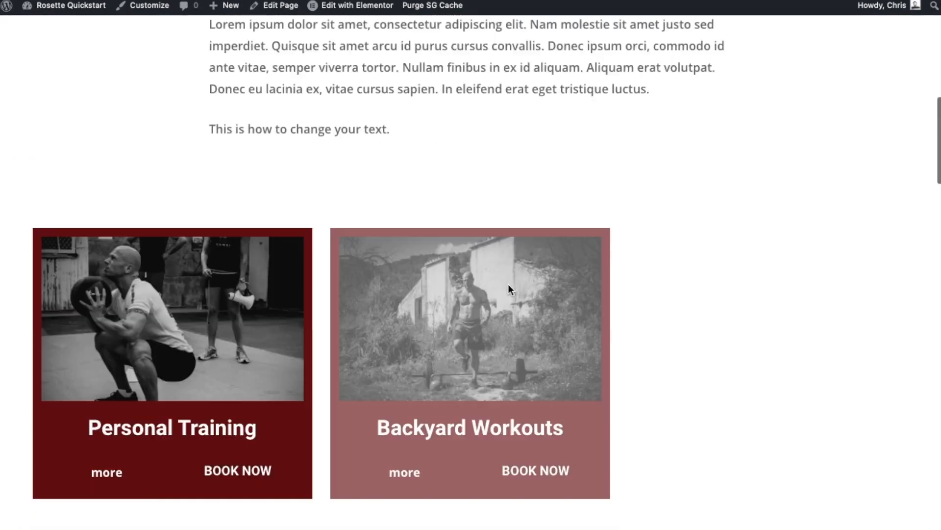
scroll("down", 3)
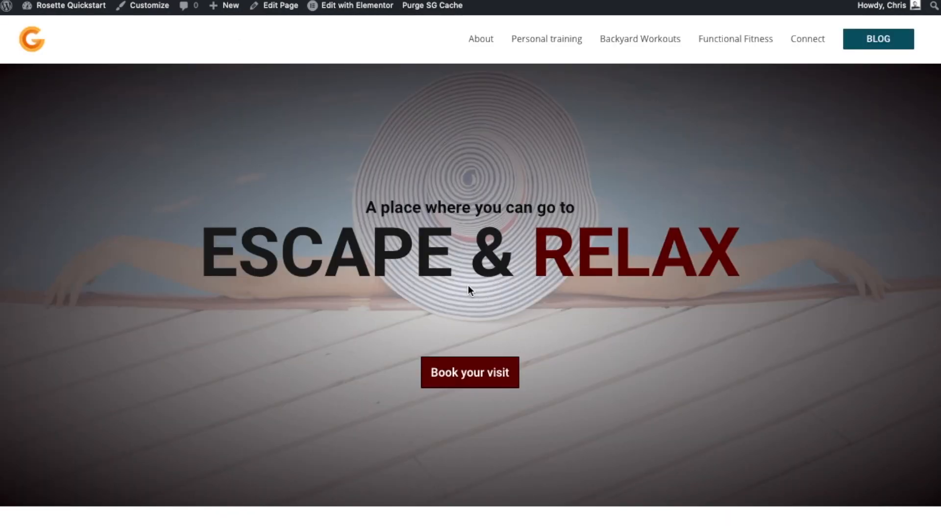
mouse_move(376, 53)
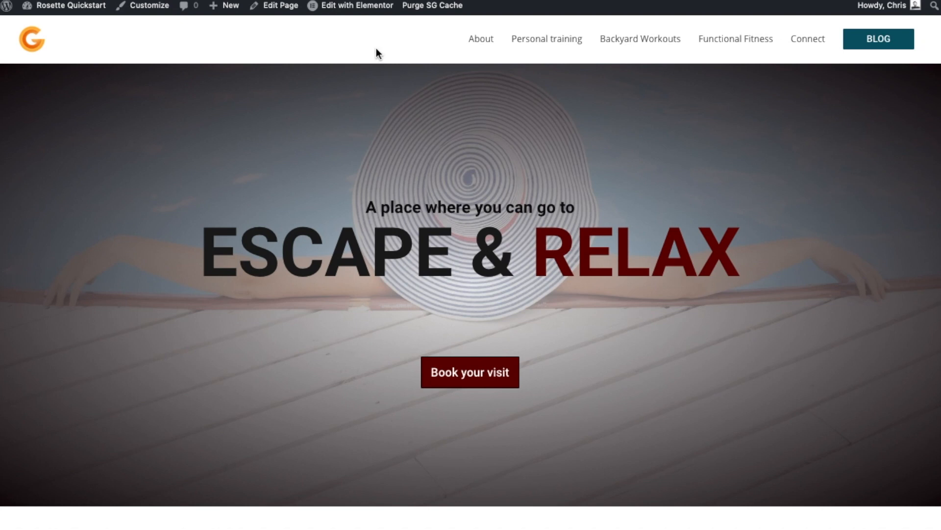
scroll("down", 3)
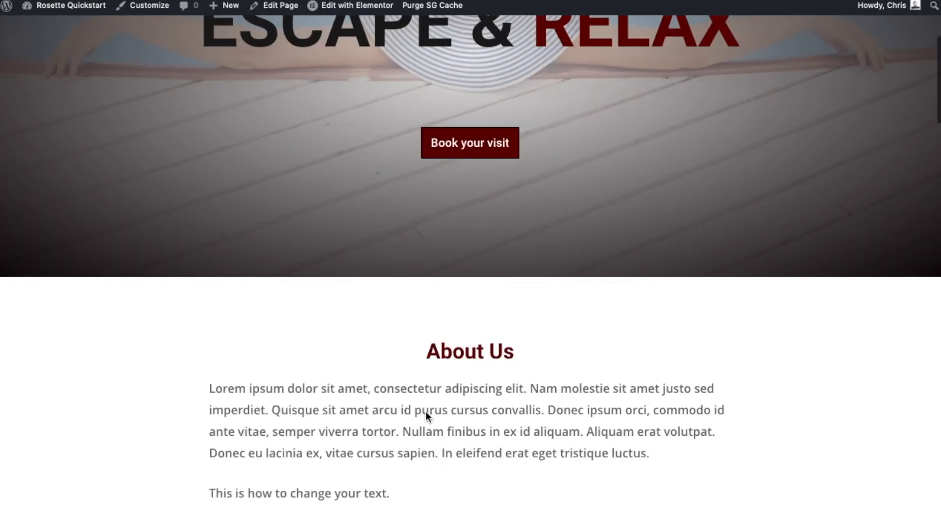
scroll("up", 3)
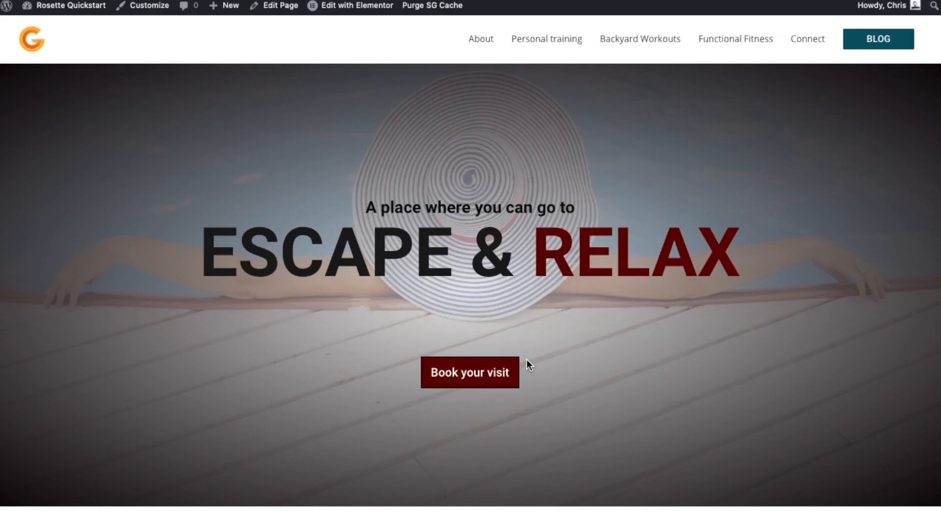
mouse_move(360, 18)
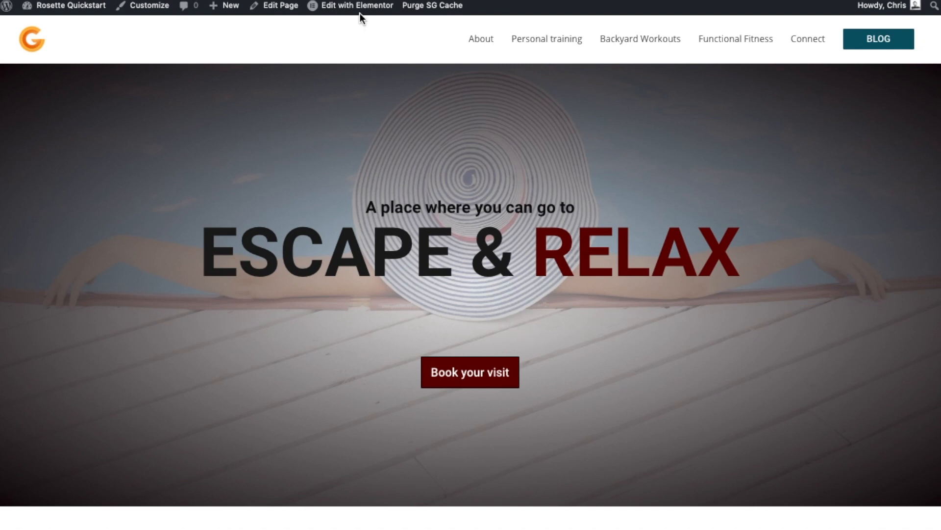
left_click(355, 6)
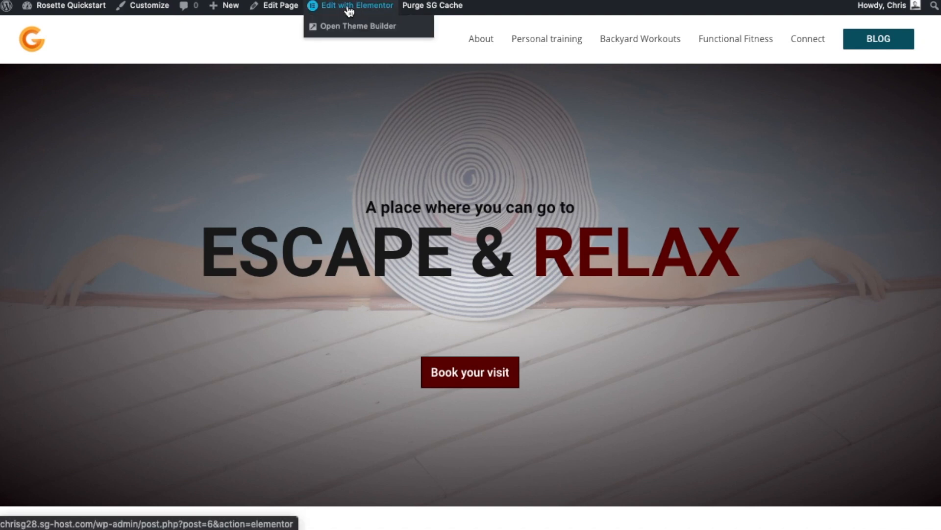
left_click(357, 6)
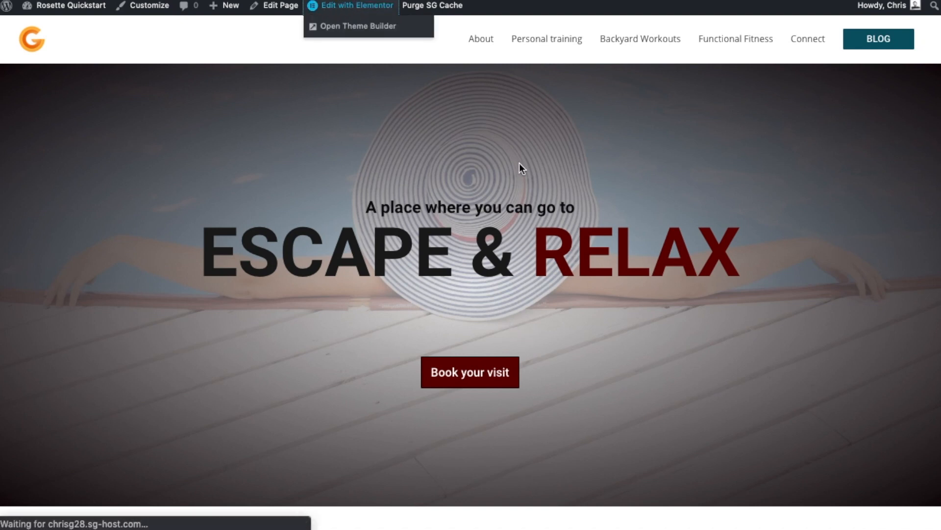
left_click(356, 6)
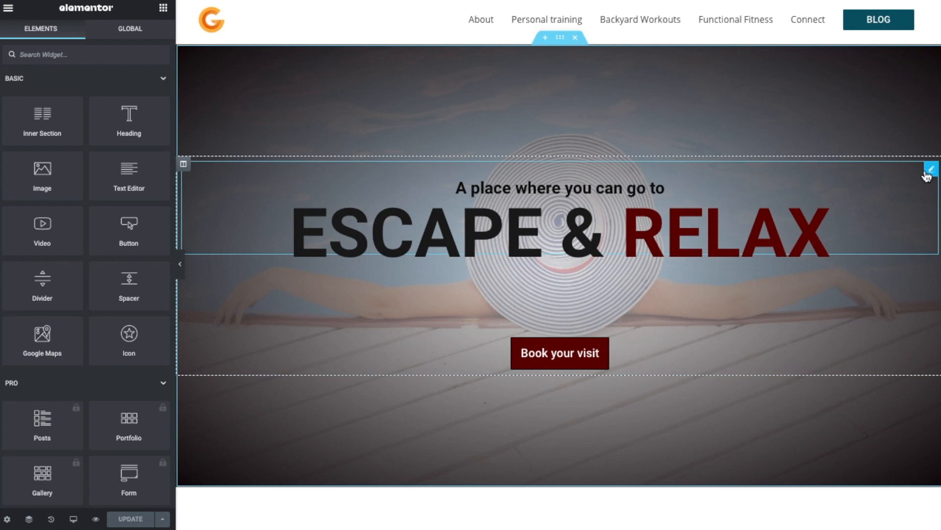
mouse_move(428, 231)
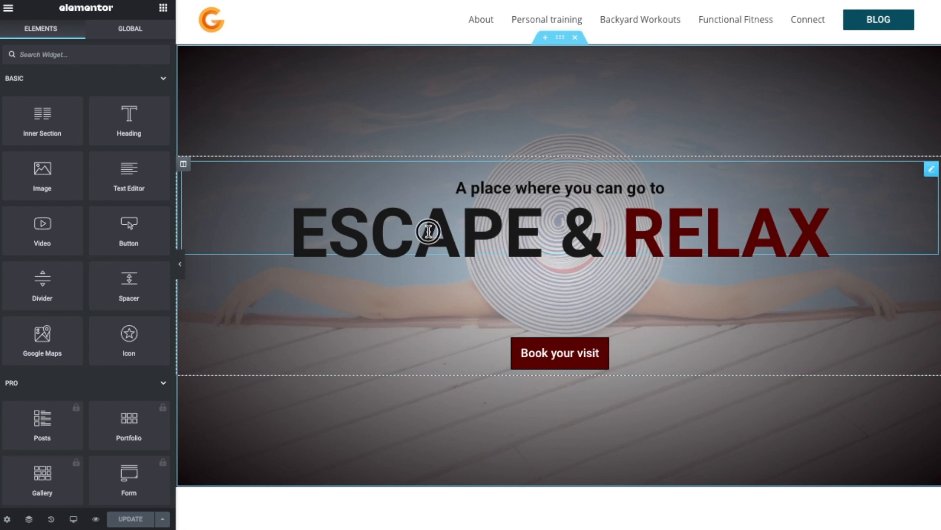
- Bring up the ESCAPE & RELAX dual-colour heading's settings
left_click(427, 232)
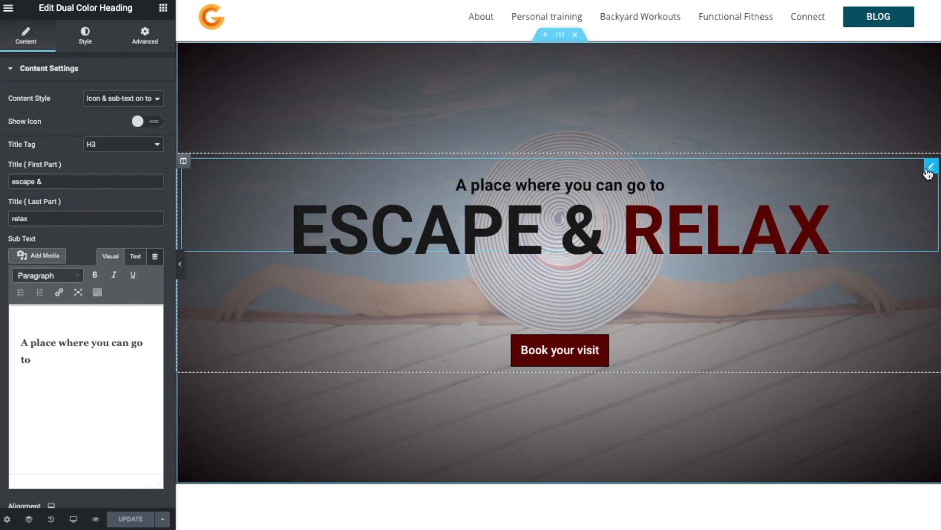
mouse_move(560, 349)
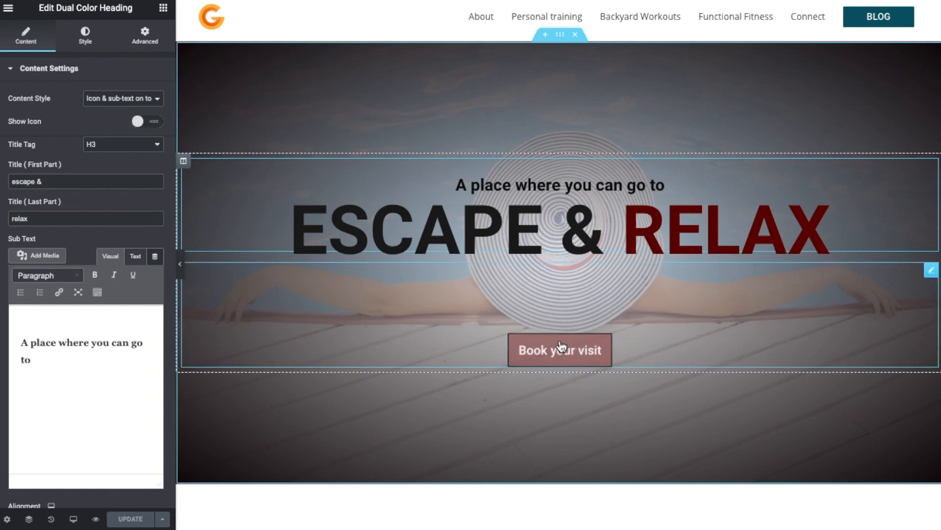
left_click(559, 349)
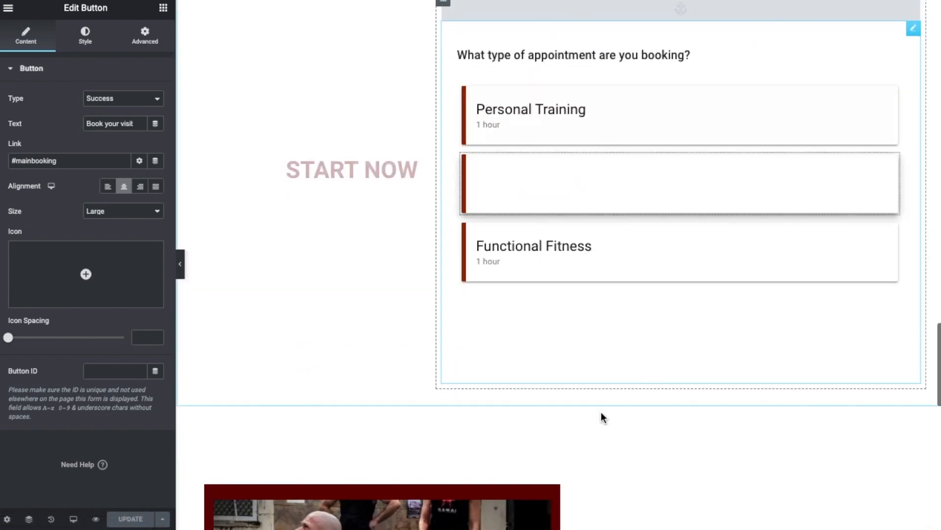
scroll("up", 3)
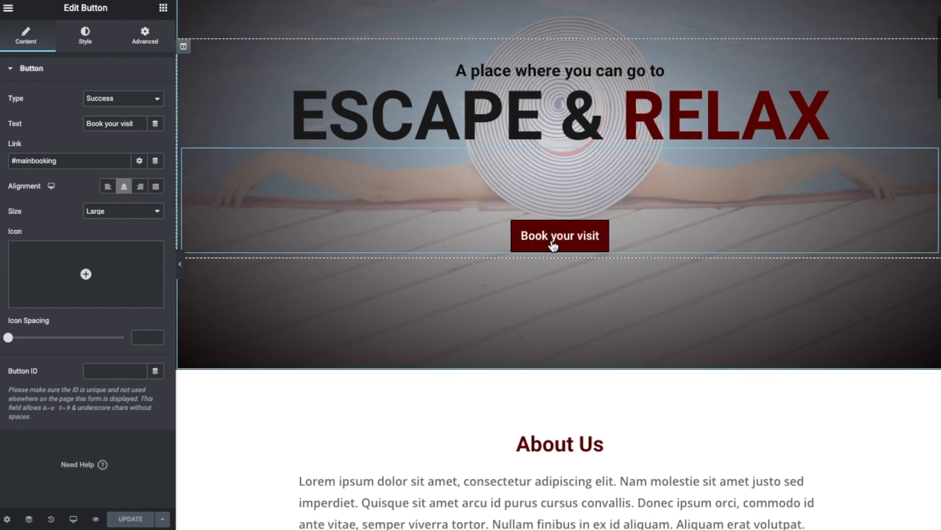
left_click(579, 115)
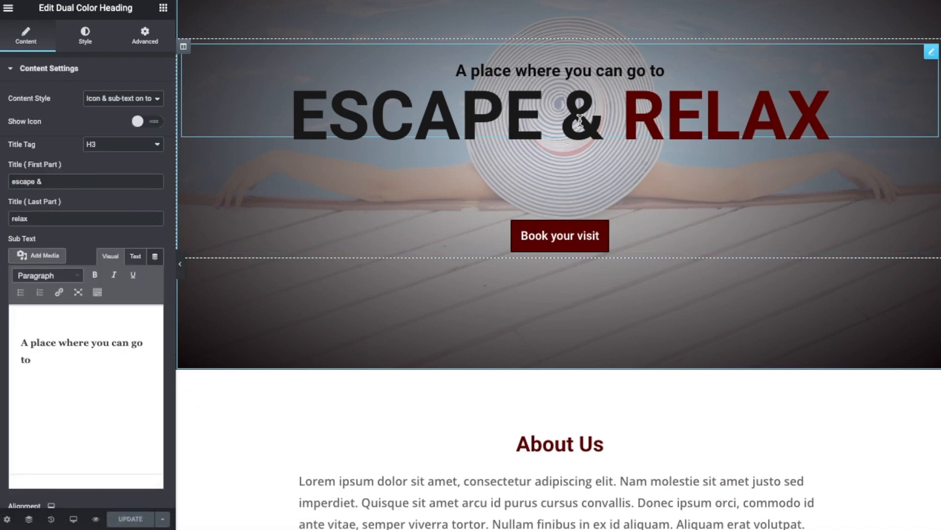
mouse_move(473, 114)
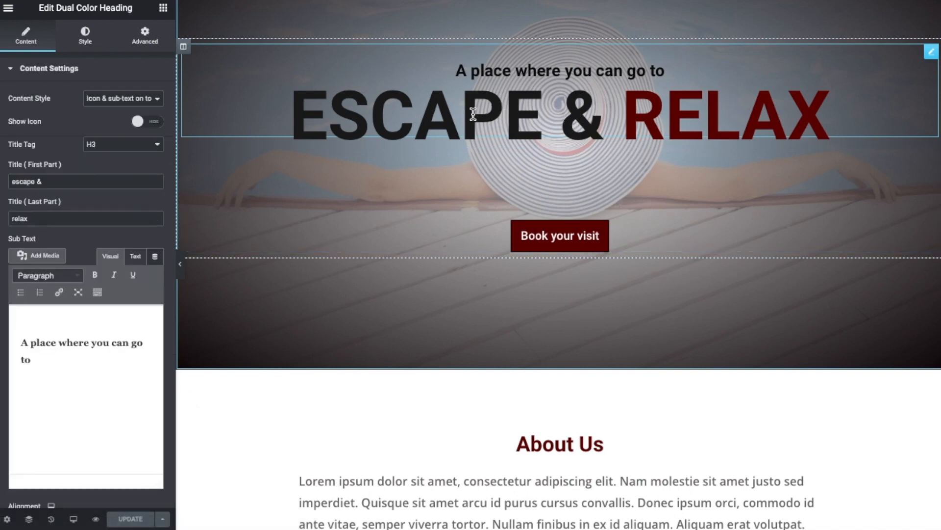
scroll("down", 3)
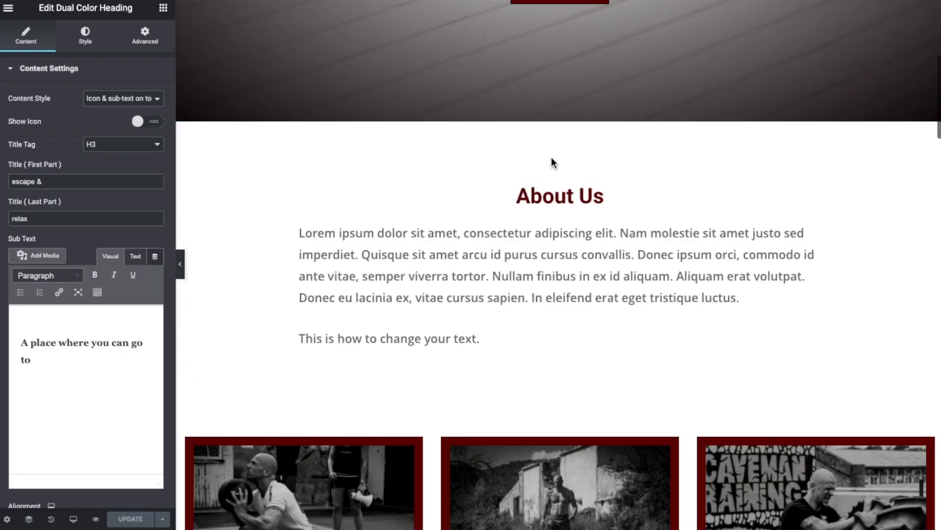
- Select the About Us heading widget to show its Edit Heading panel
left_click(558, 196)
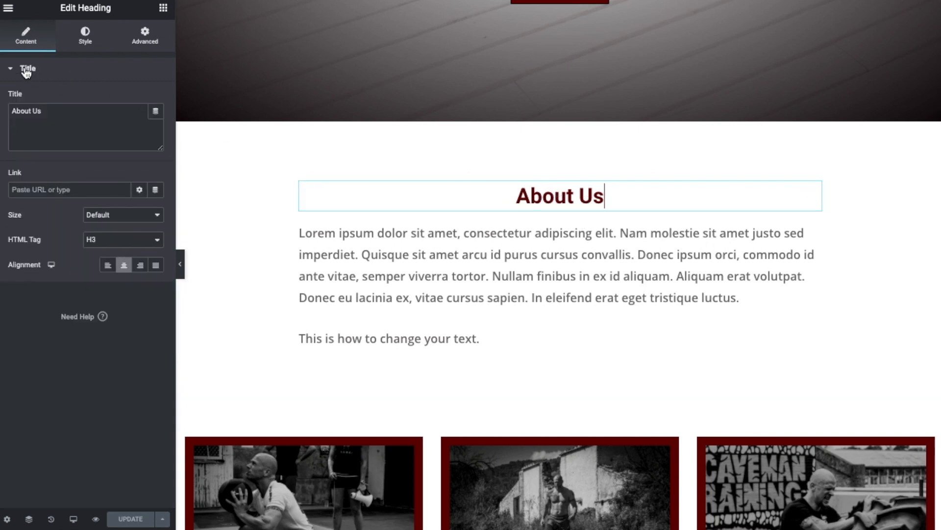
mouse_move(71, 18)
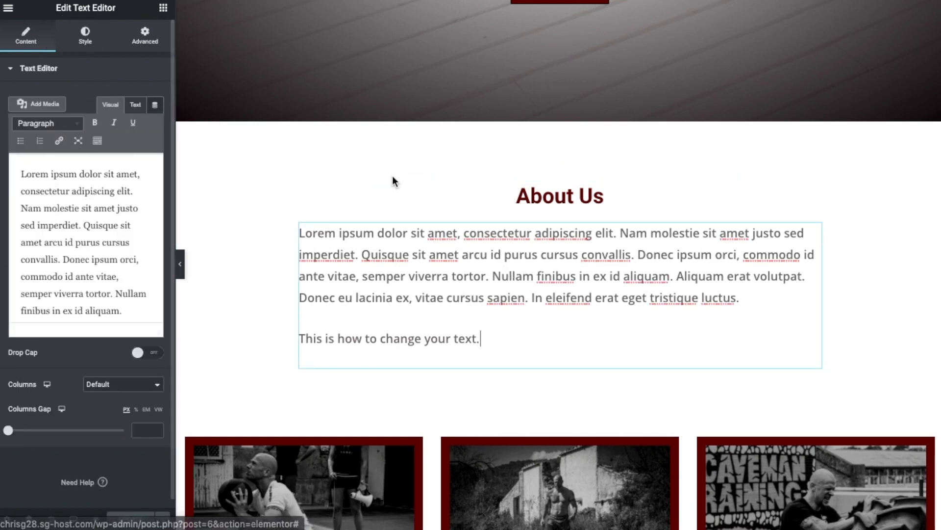
left_click(558, 195)
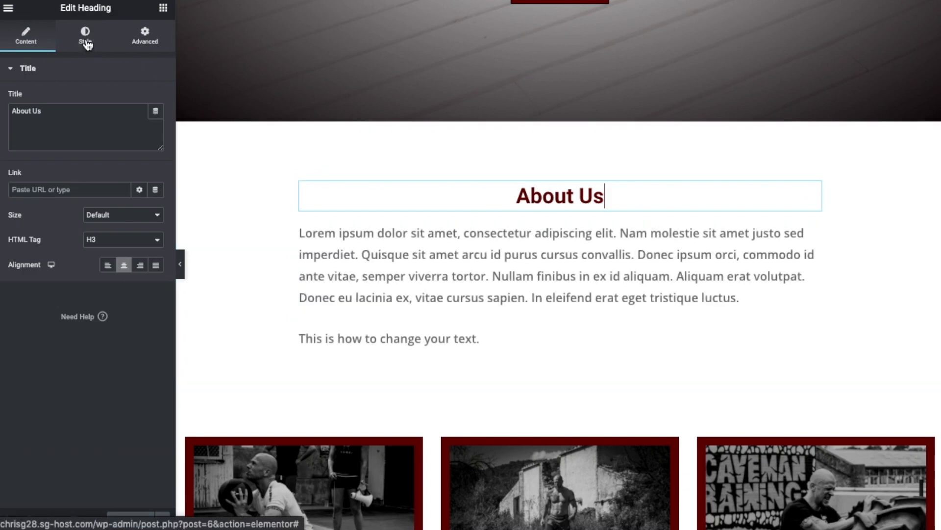
- Show the About Us heading's Style options with its dark red Text Color
left_click(84, 36)
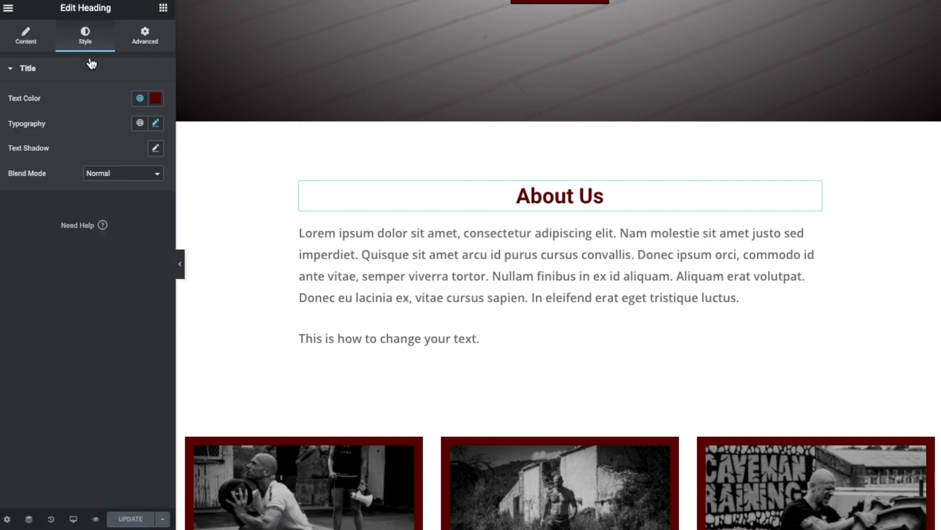
mouse_move(15, 109)
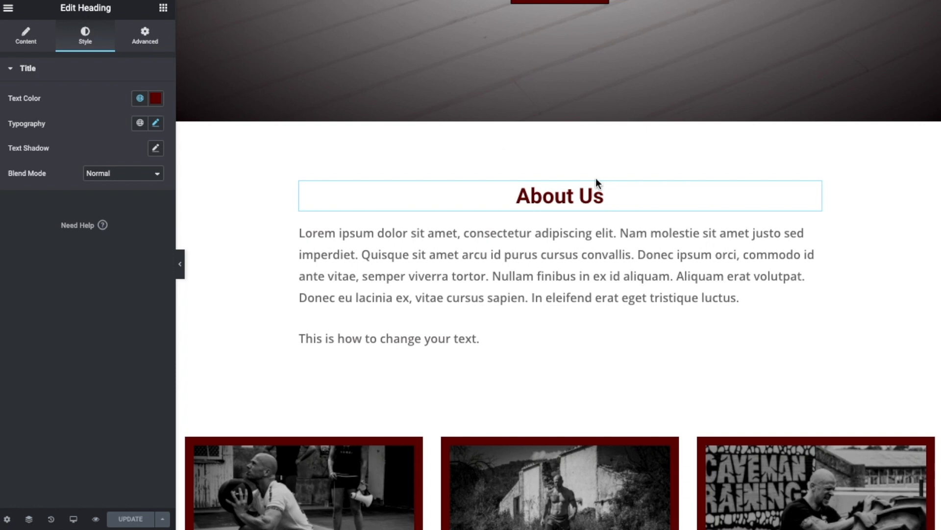
left_click(558, 196)
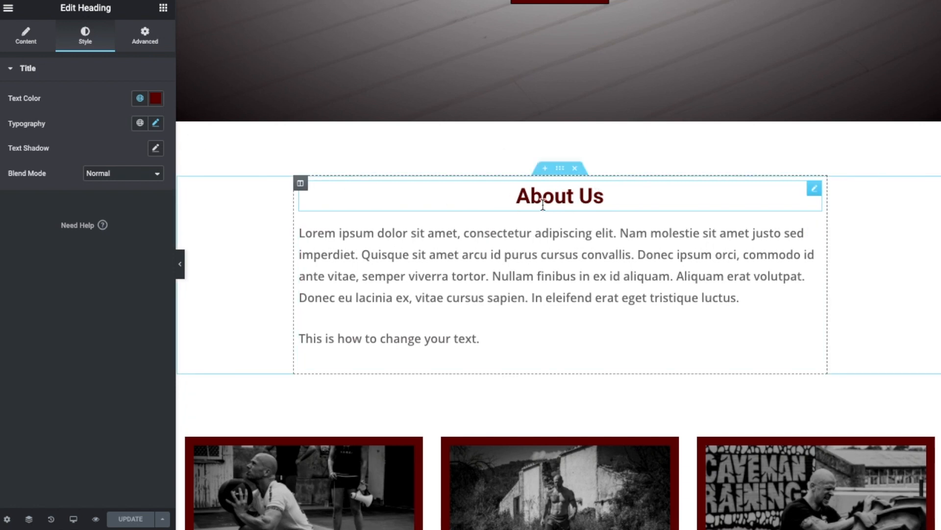
mouse_move(614, 209)
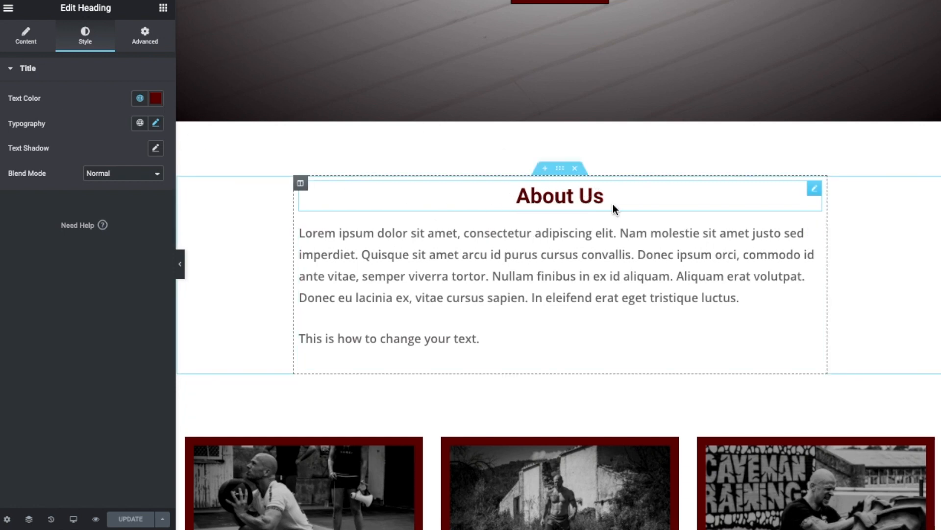
mouse_move(156, 98)
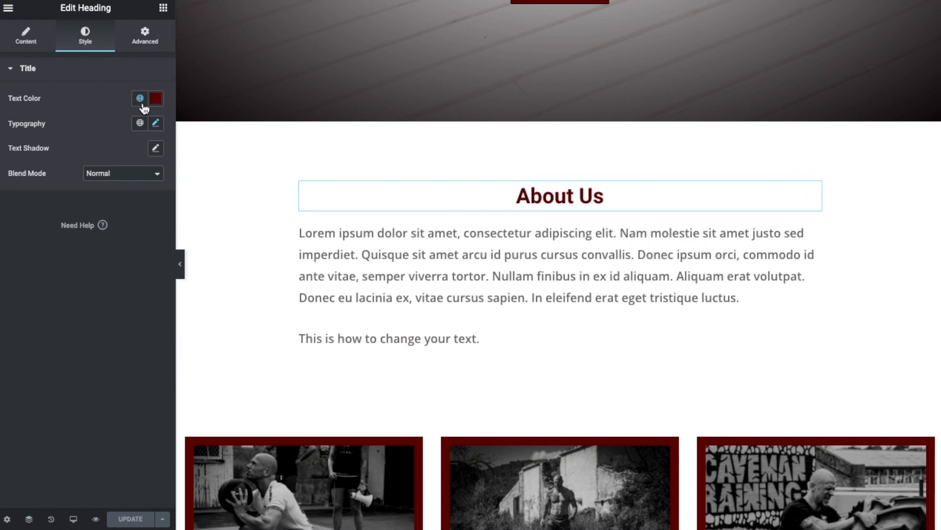
mouse_move(139, 98)
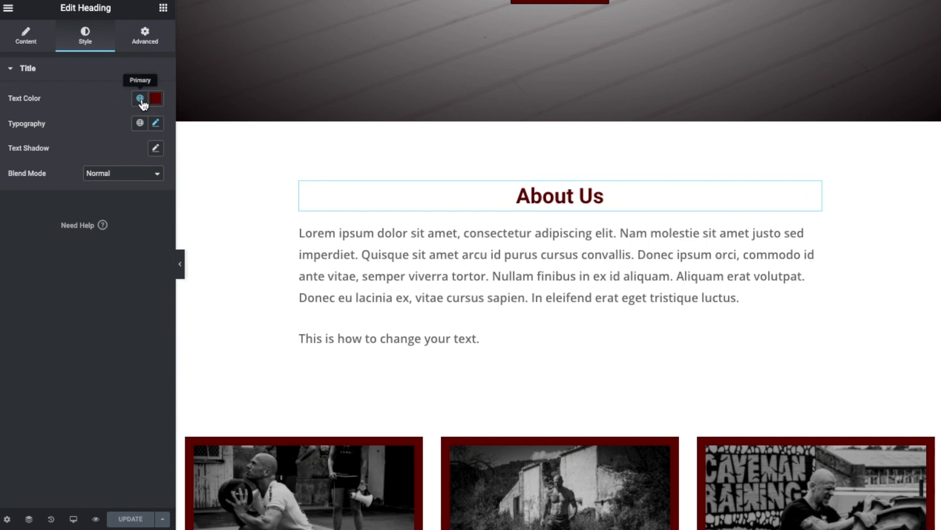
mouse_move(228, 128)
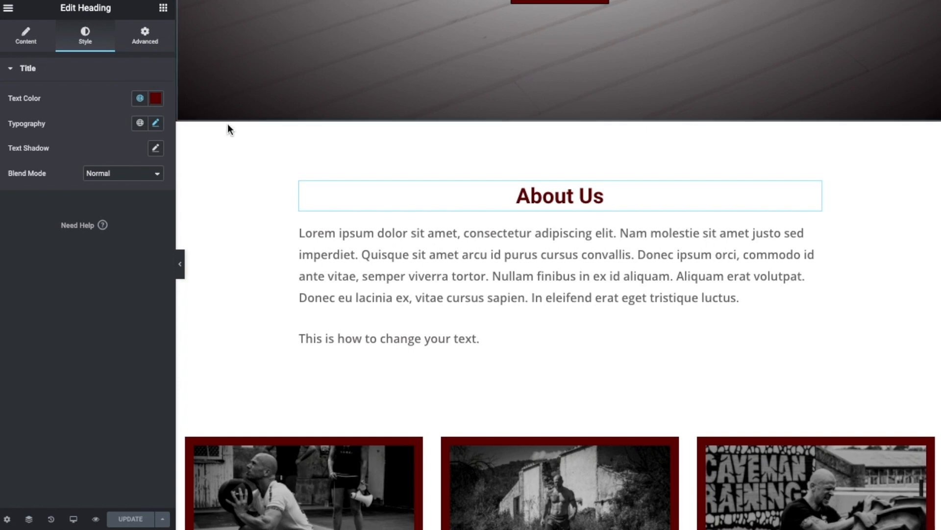
mouse_move(139, 99)
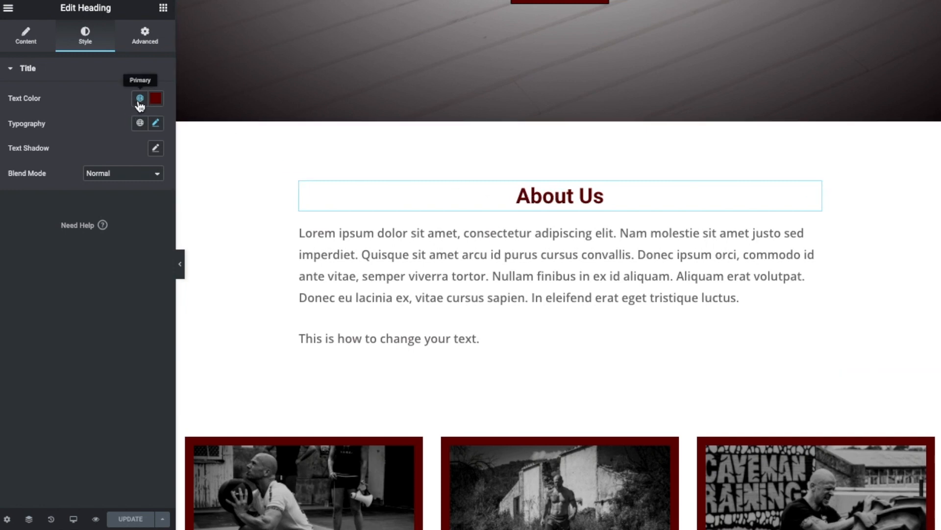
left_click(139, 98)
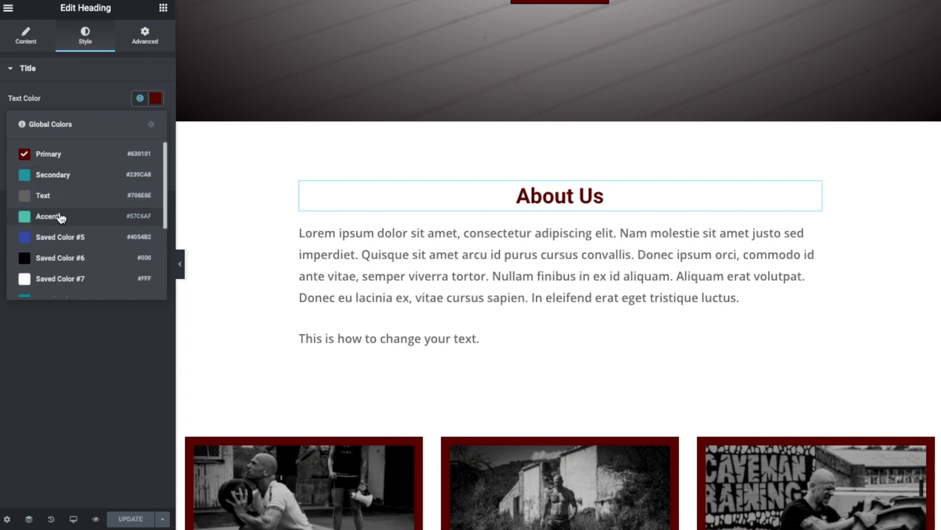
mouse_move(68, 136)
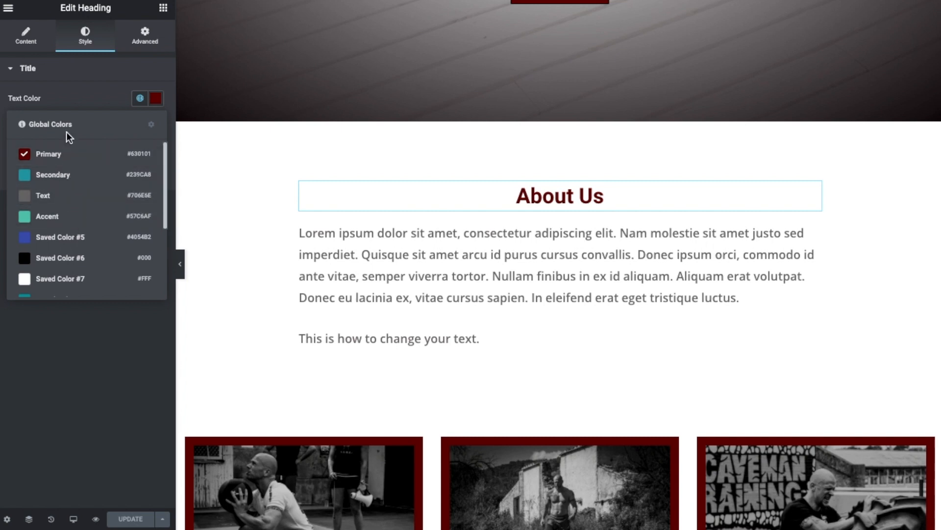
mouse_move(53, 175)
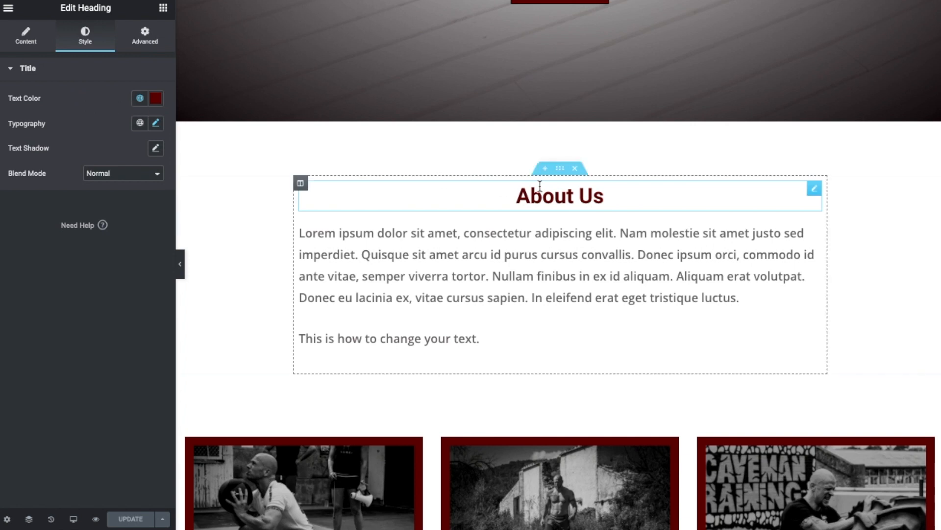
mouse_move(141, 98)
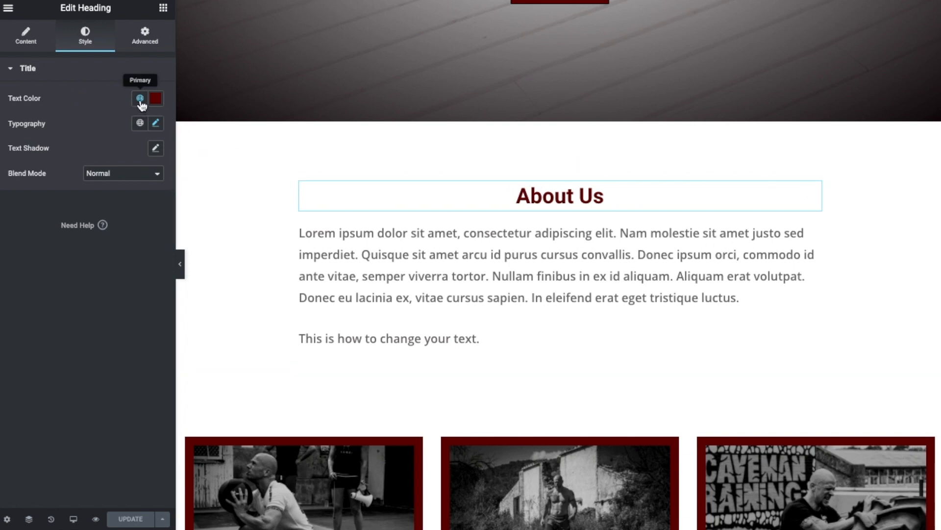
left_click(141, 98)
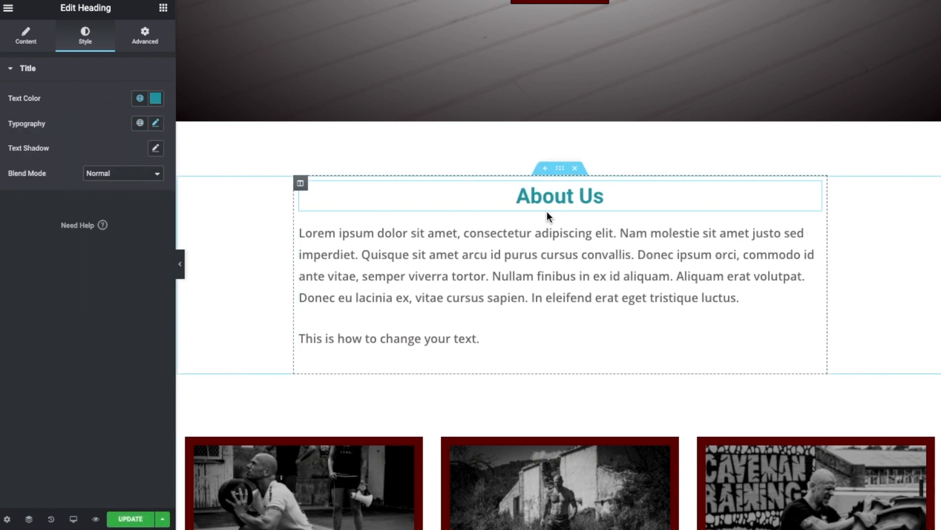
left_click(155, 98)
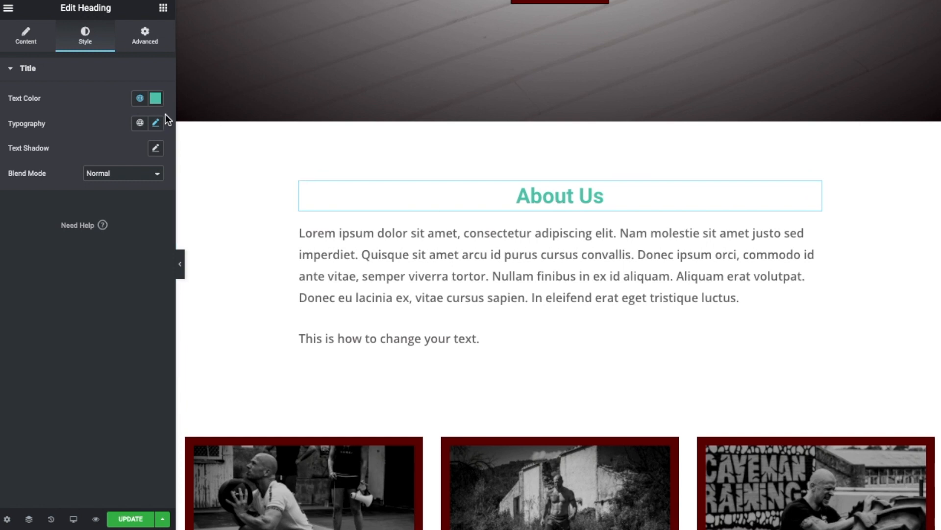
left_click(154, 98)
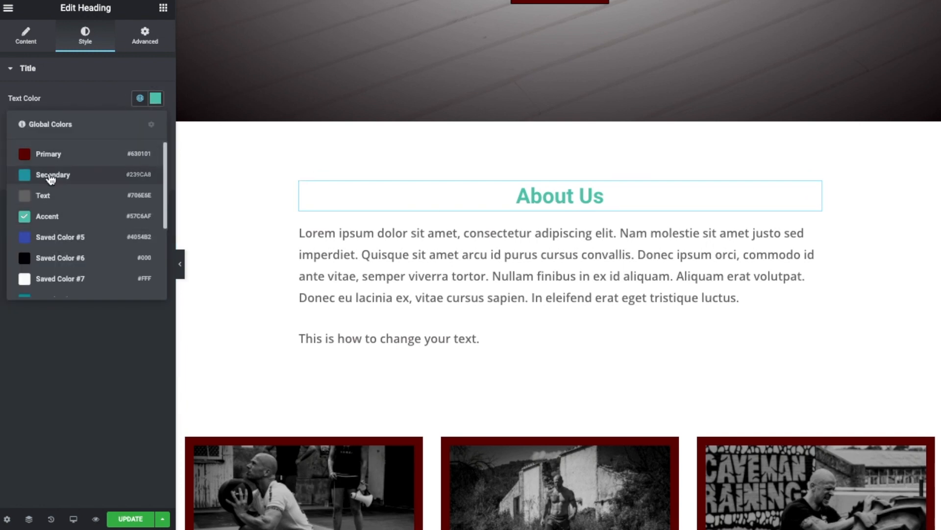
left_click(48, 154)
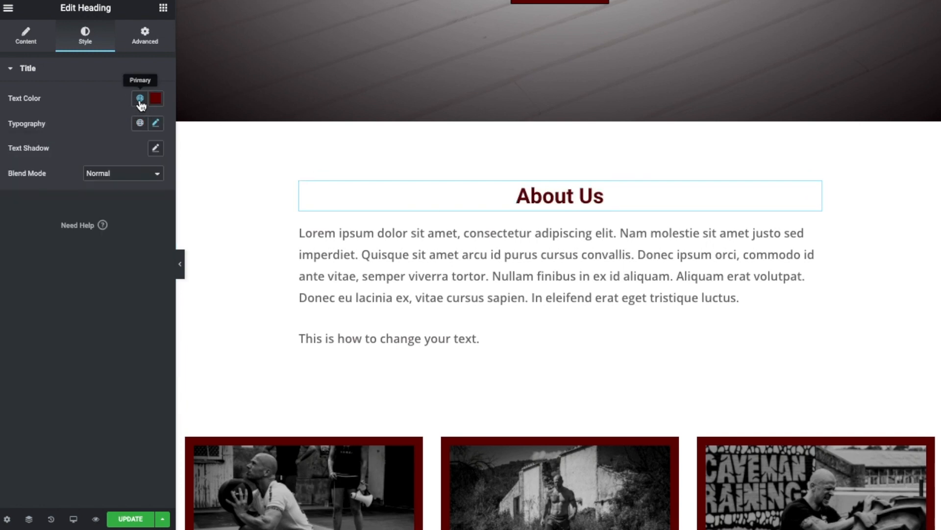
mouse_move(149, 106)
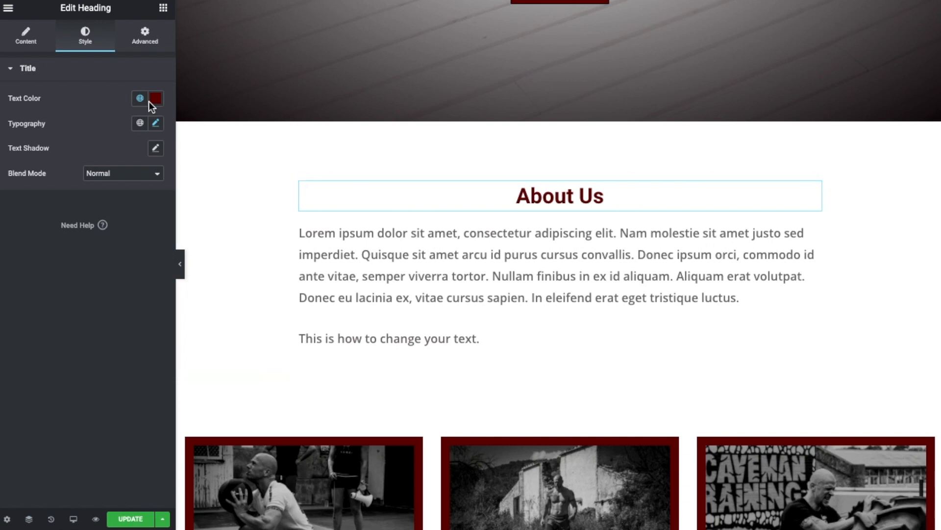
mouse_move(156, 108)
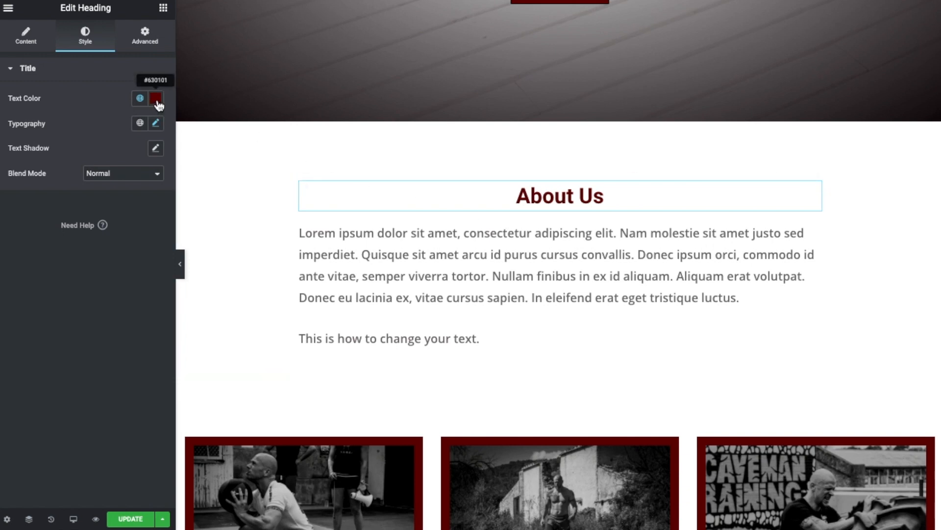
left_click(155, 98)
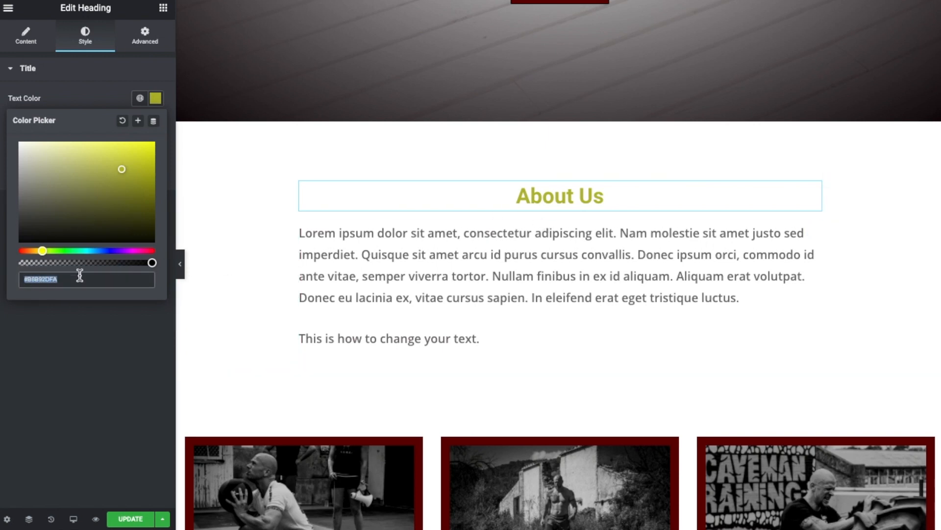
left_click(60, 278)
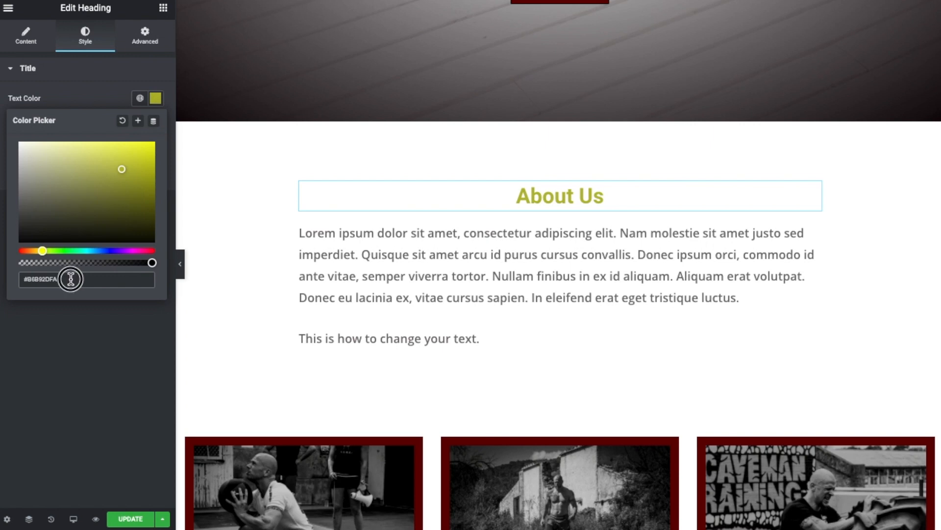
triple_click(86, 279)
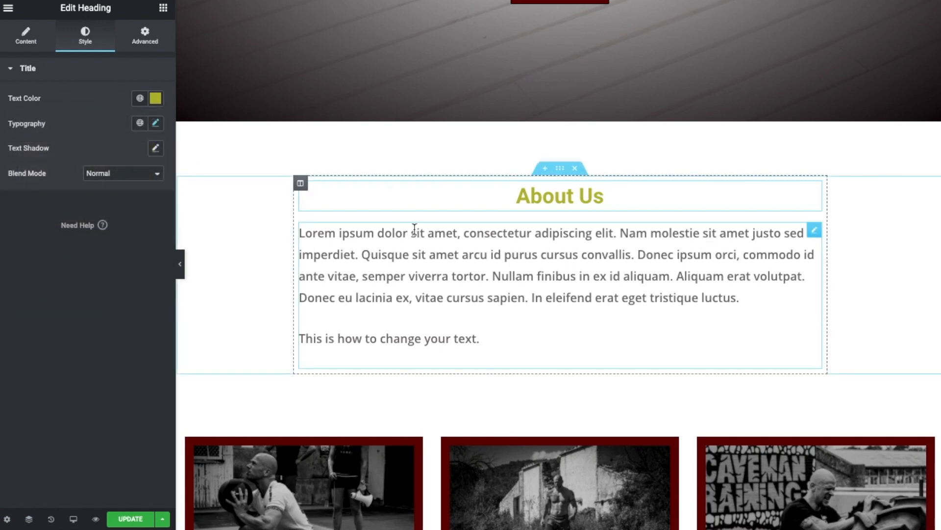
left_click(559, 196)
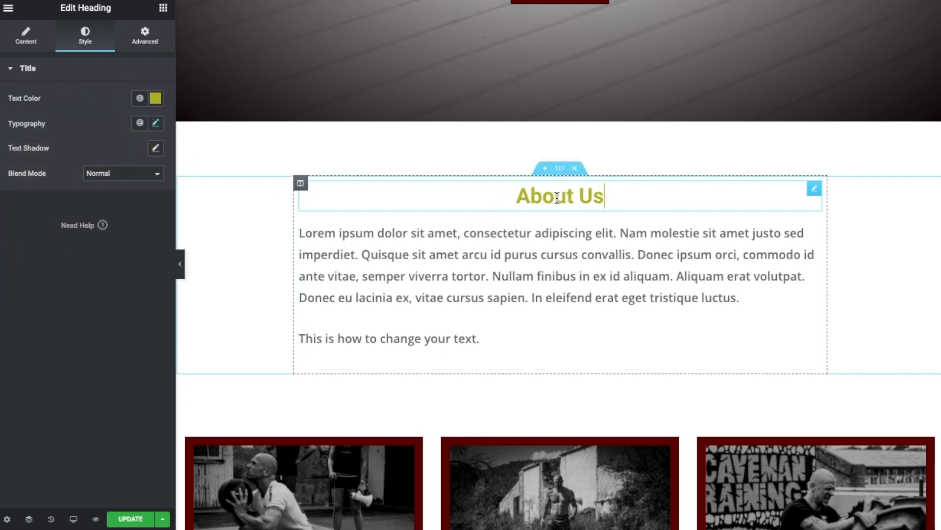
mouse_move(155, 99)
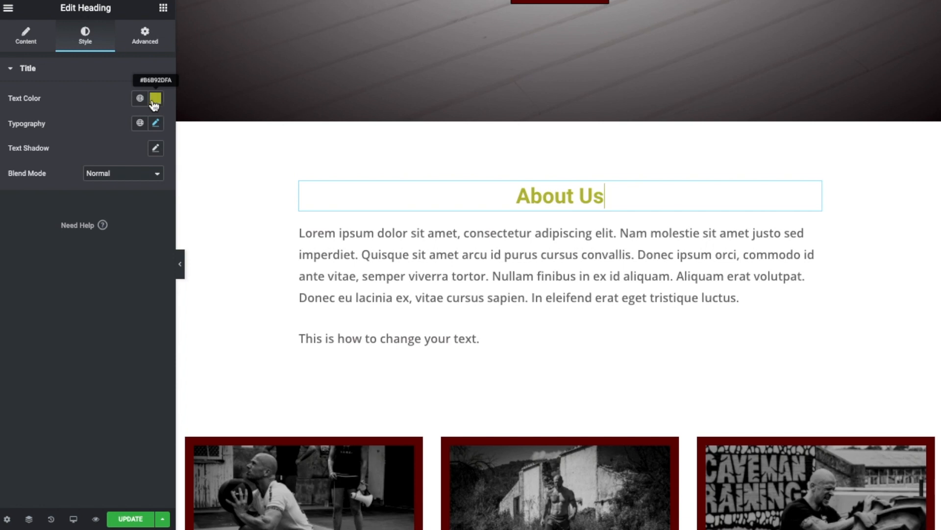
mouse_move(26, 109)
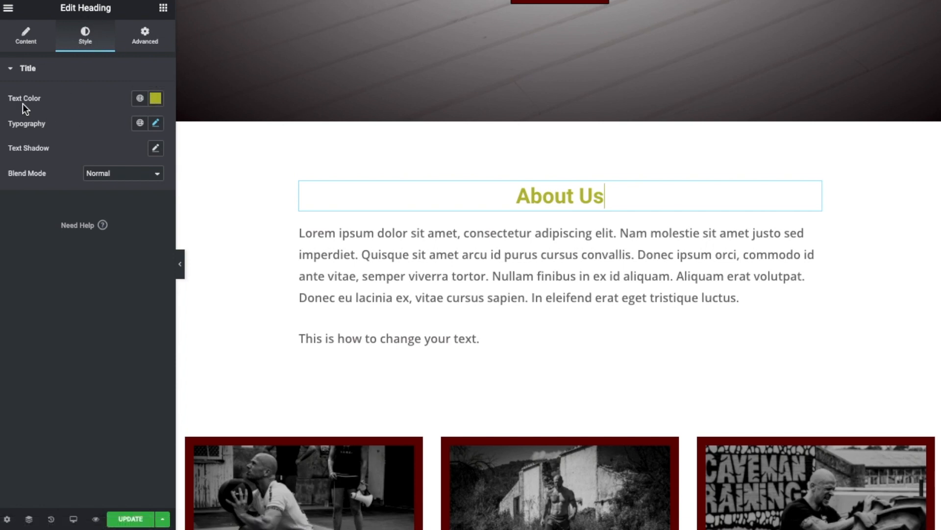
left_click(156, 98)
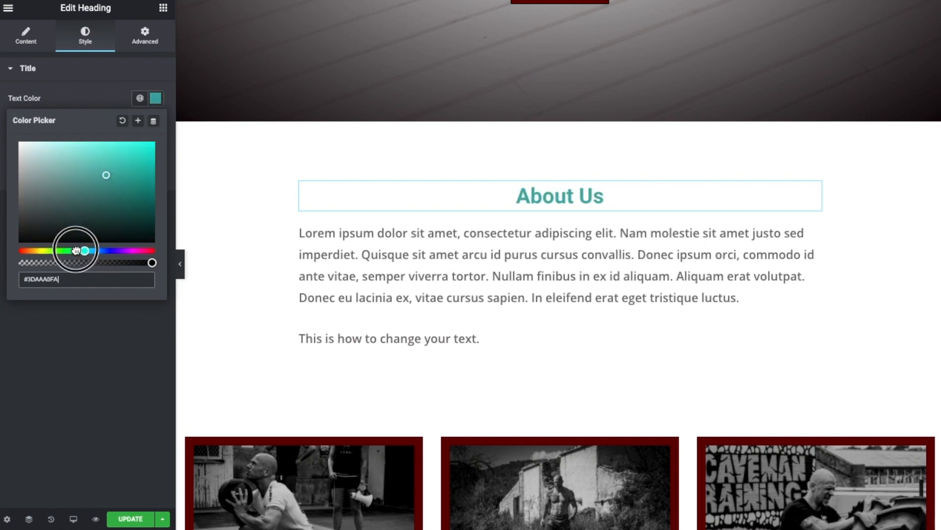
left_click(139, 98)
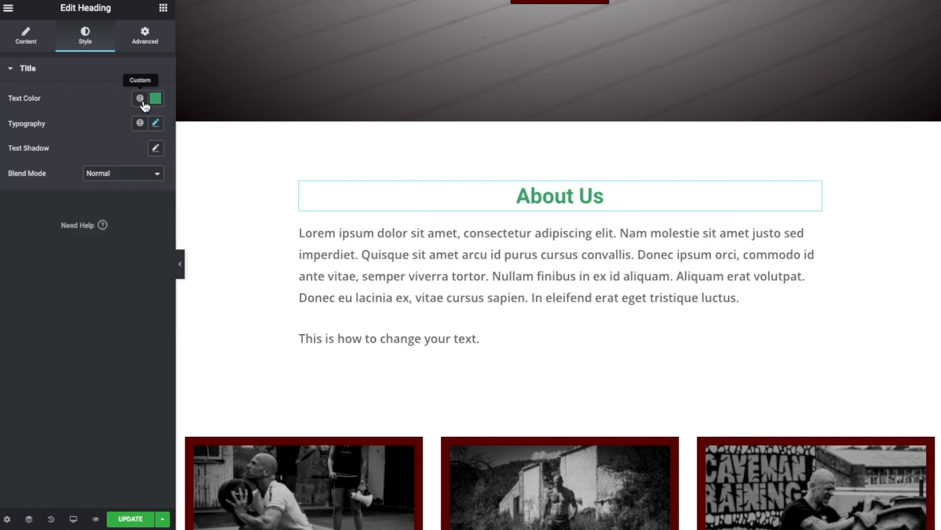
left_click(139, 99)
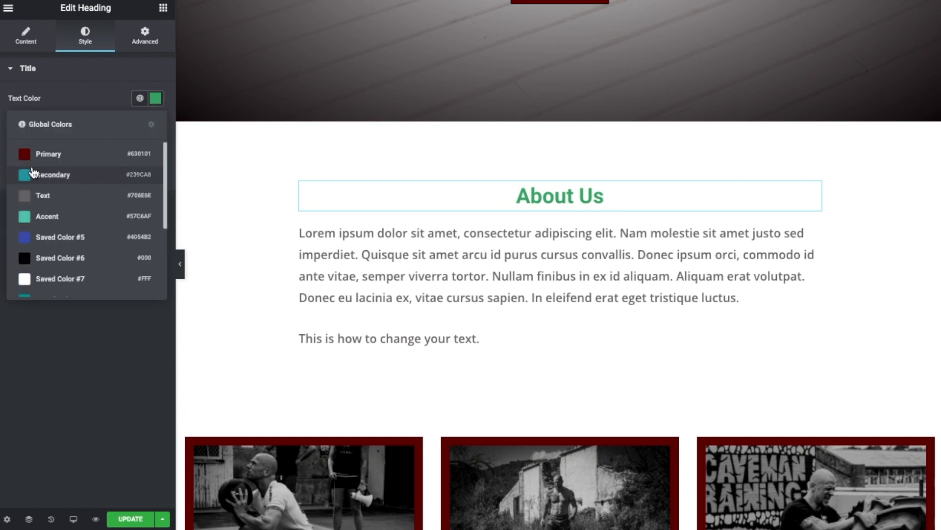
left_click(48, 154)
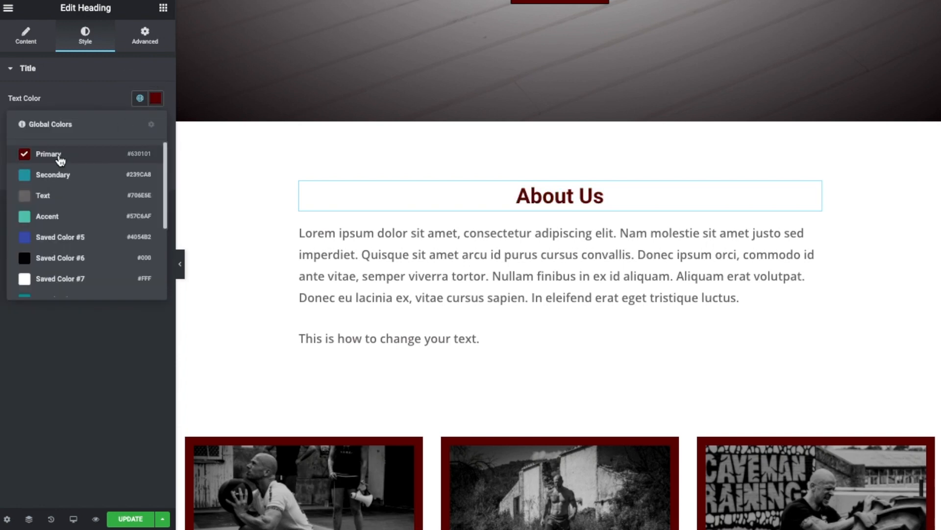
left_click(53, 174)
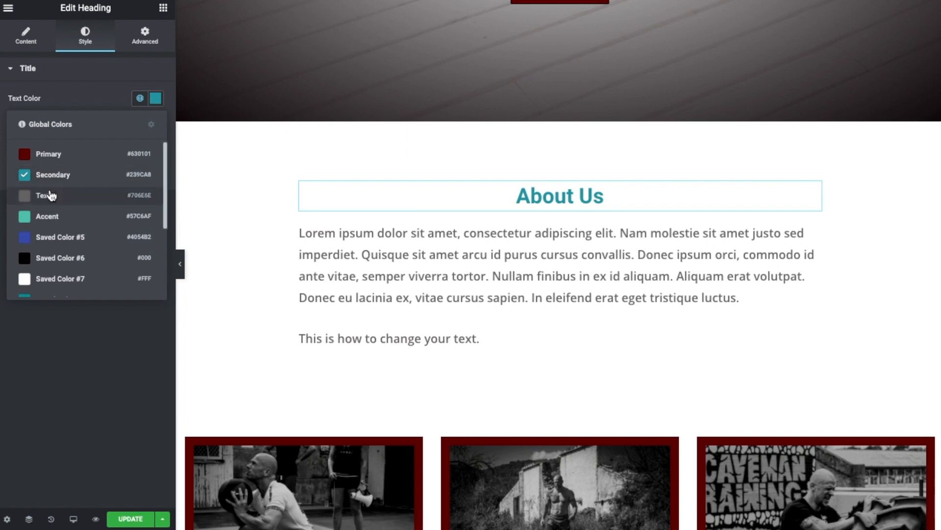
left_click(48, 154)
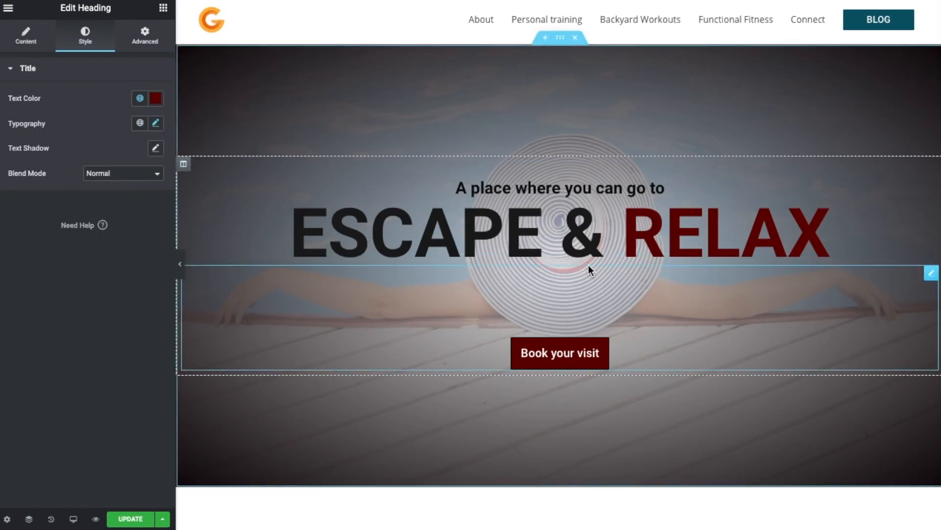
mouse_move(541, 352)
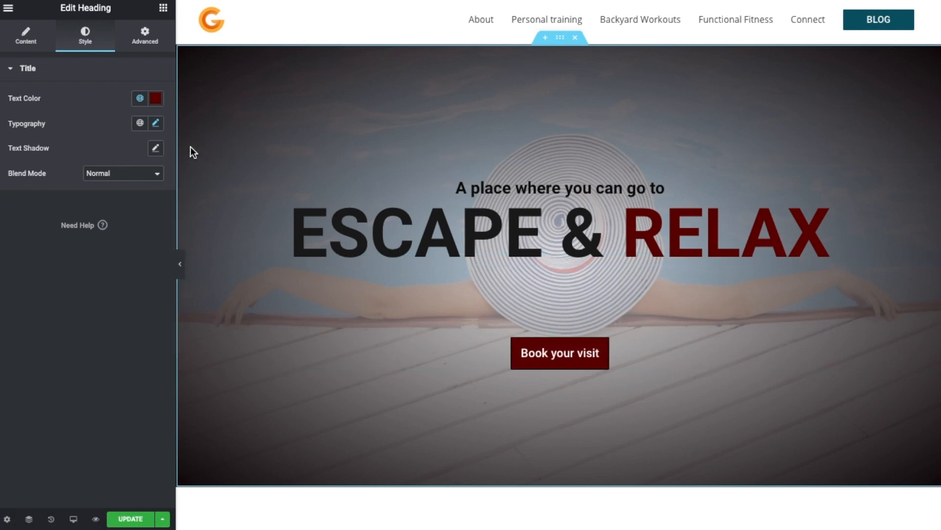
mouse_move(156, 98)
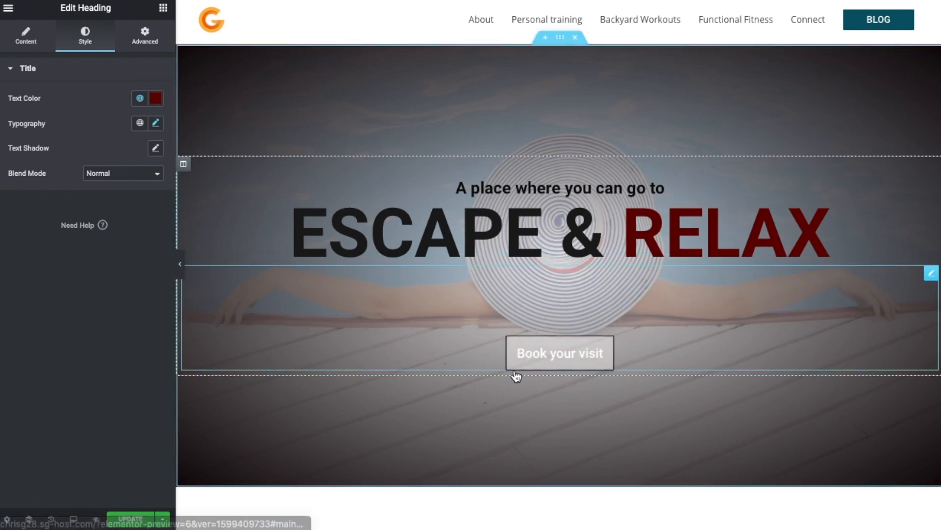
- View the ESCAPE & RELAX heading's title colour settings, still dark red
scroll("down", 3)
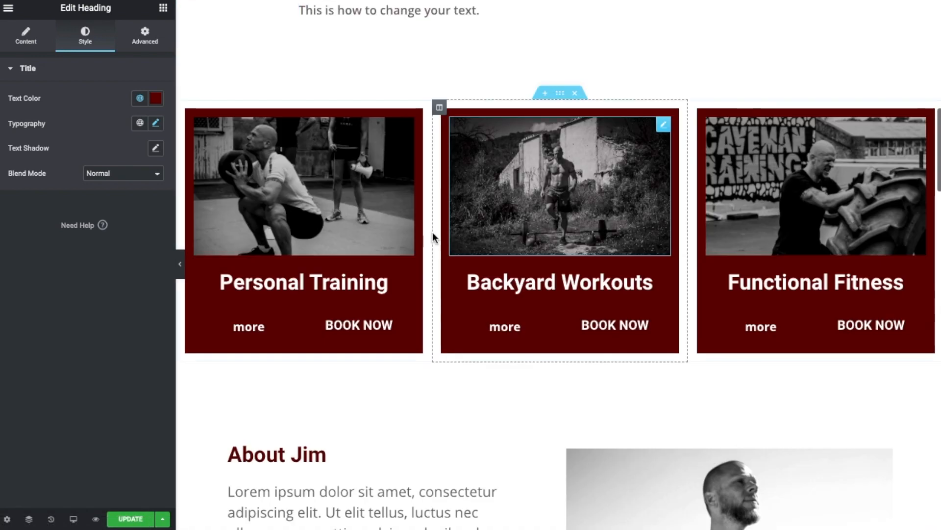
scroll("up", 3)
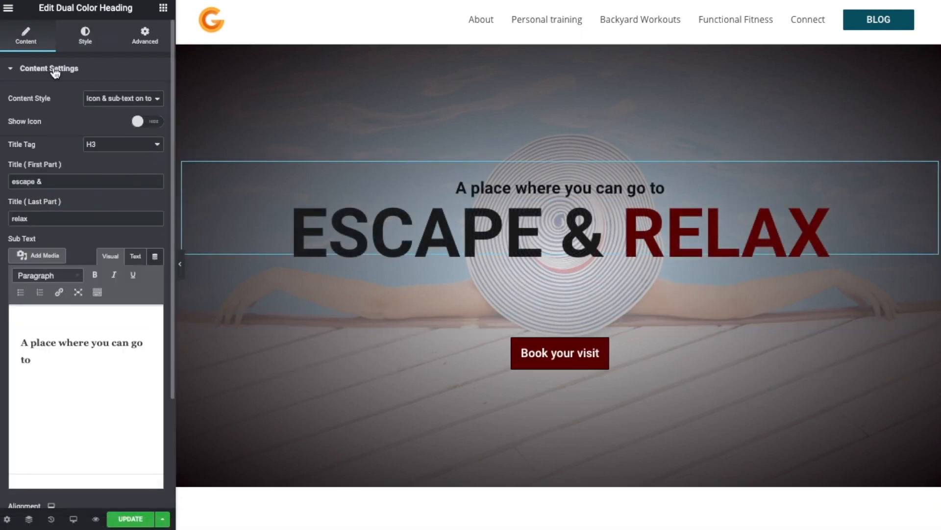
left_click(84, 36)
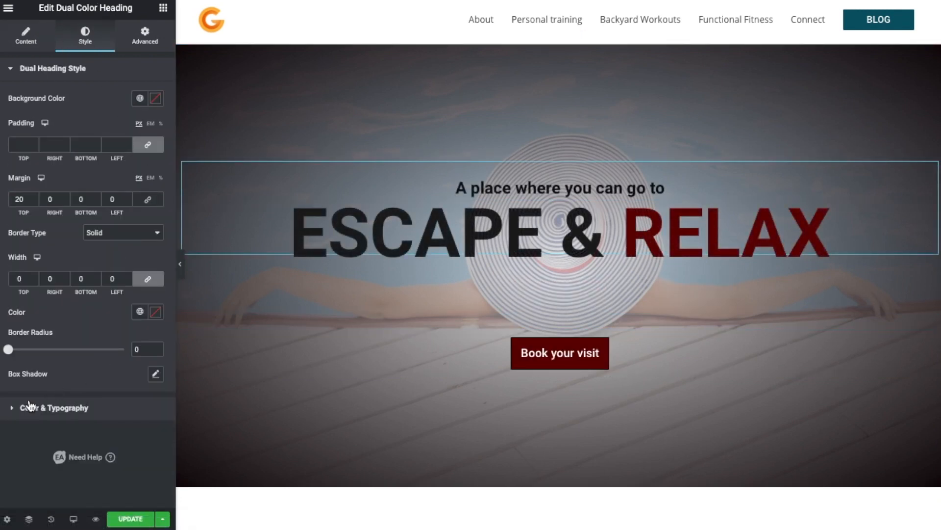
left_click(57, 407)
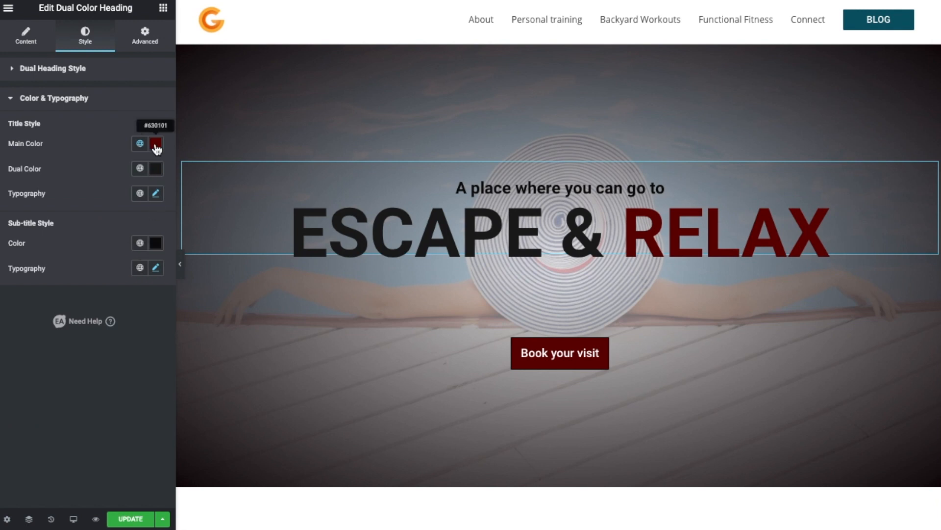
scroll("down", 3)
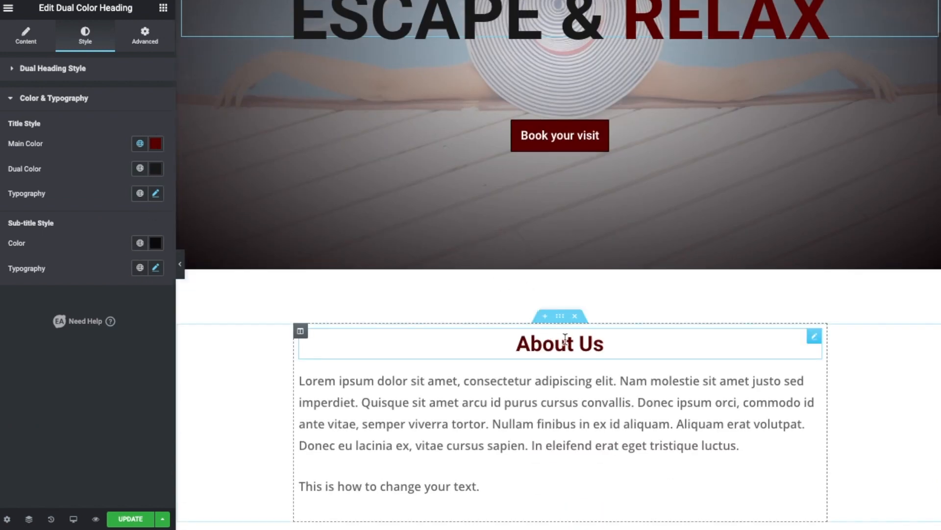
- Select the About Jim heading and show its Style colour settings
left_click(558, 343)
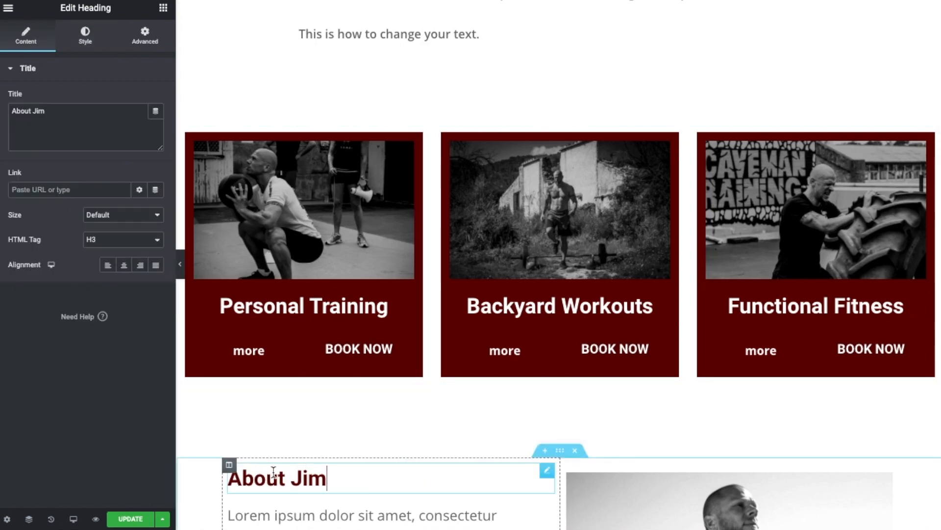
left_click(84, 35)
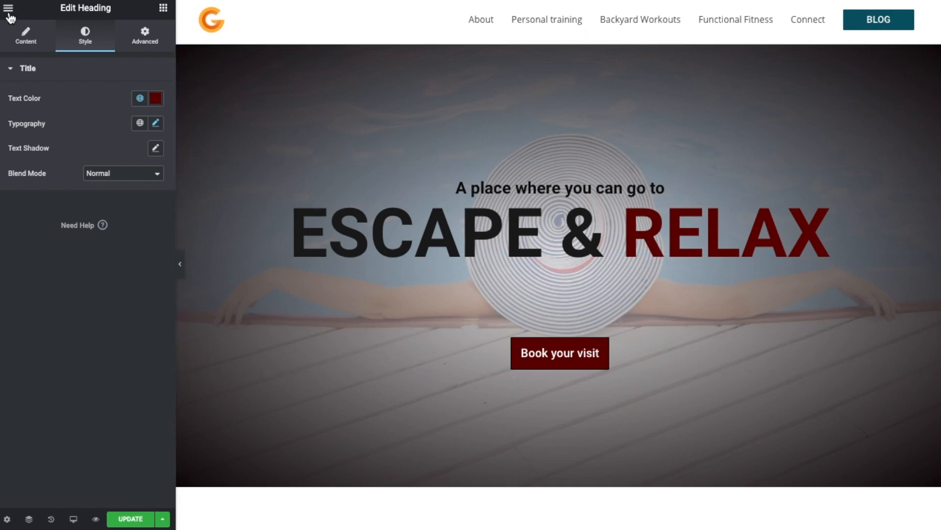
- Reach Site Settings › Global Colors, listing Primary as dark red #630101
left_click(9, 9)
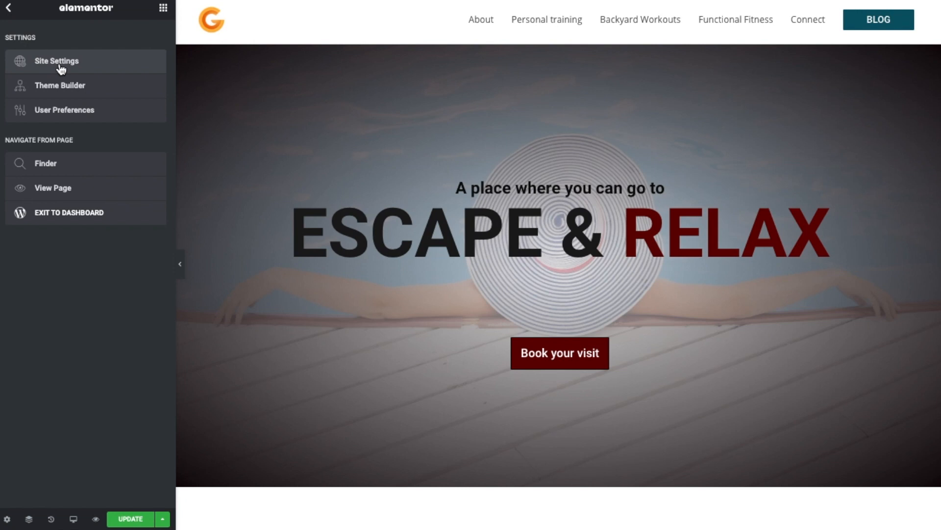
left_click(56, 61)
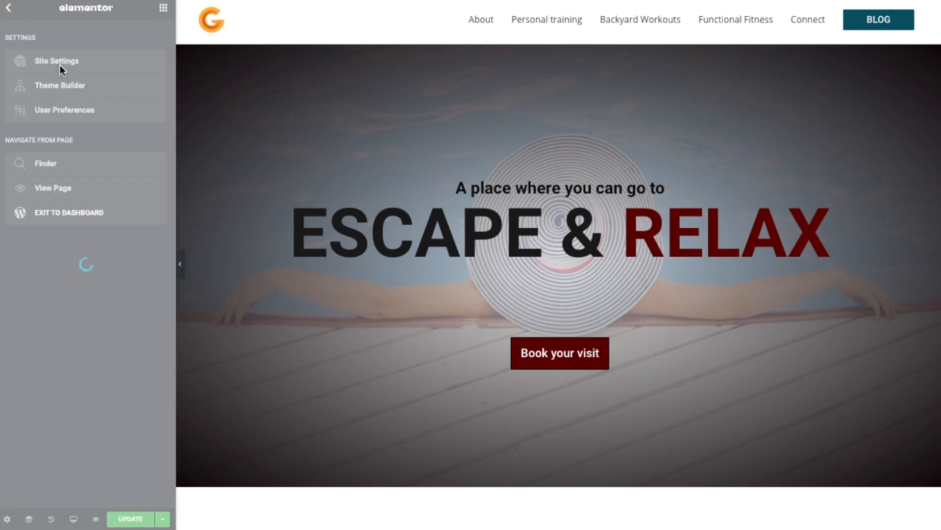
left_click(57, 61)
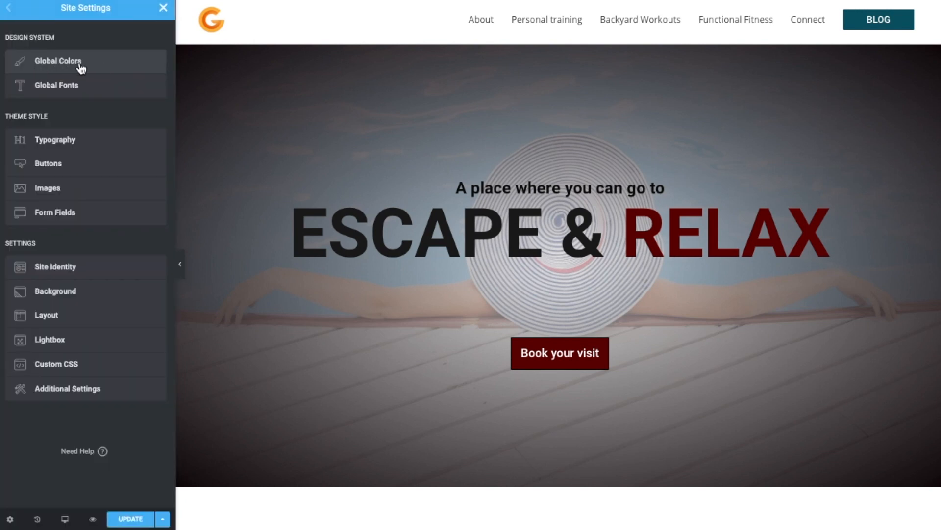
left_click(58, 61)
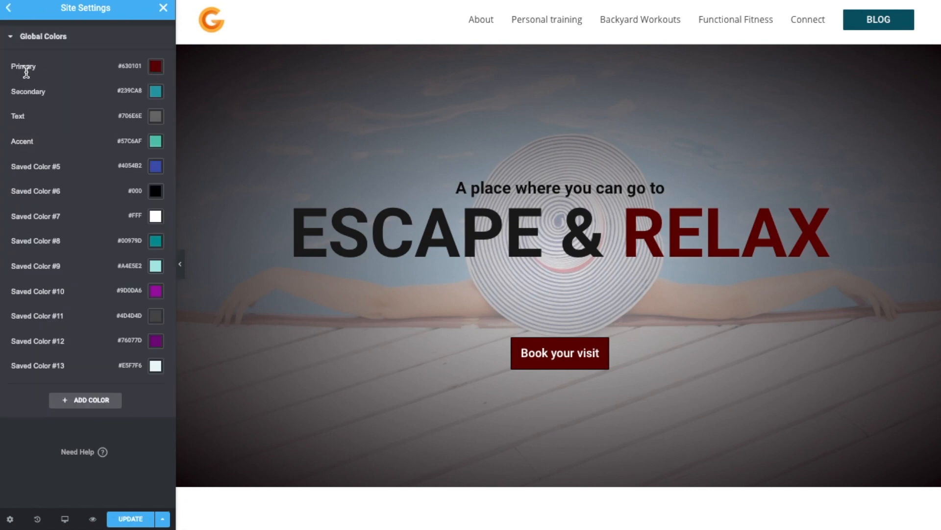
left_click(156, 66)
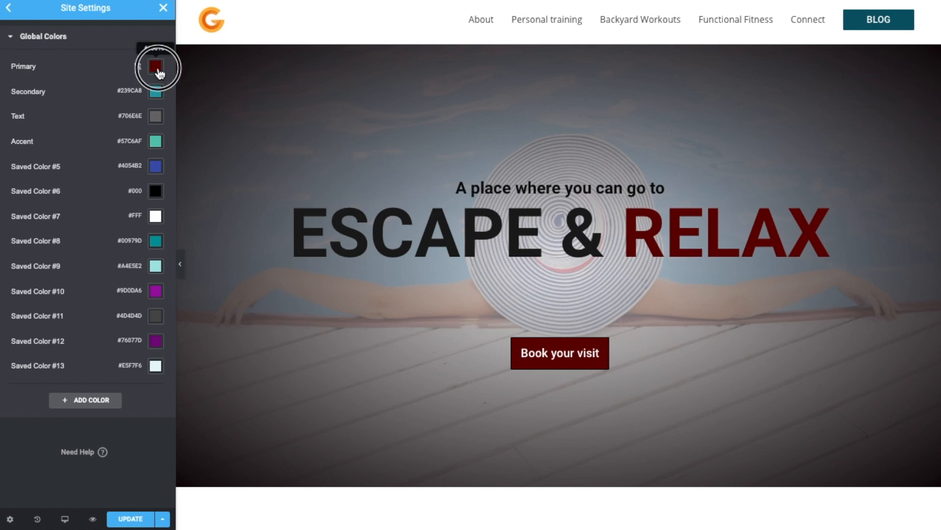
- Set the Primary global colour to teal #077B7C and review the recoloured page
left_click(156, 66)
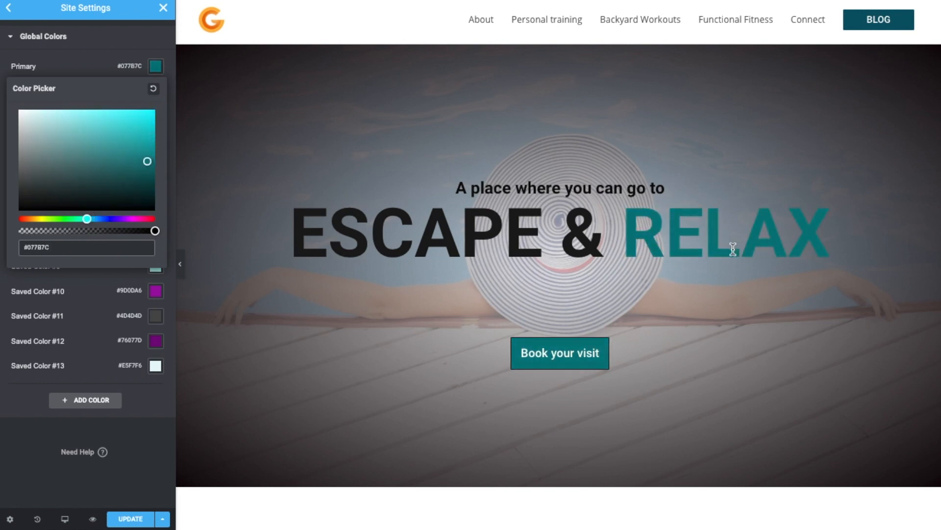
scroll("down", 3)
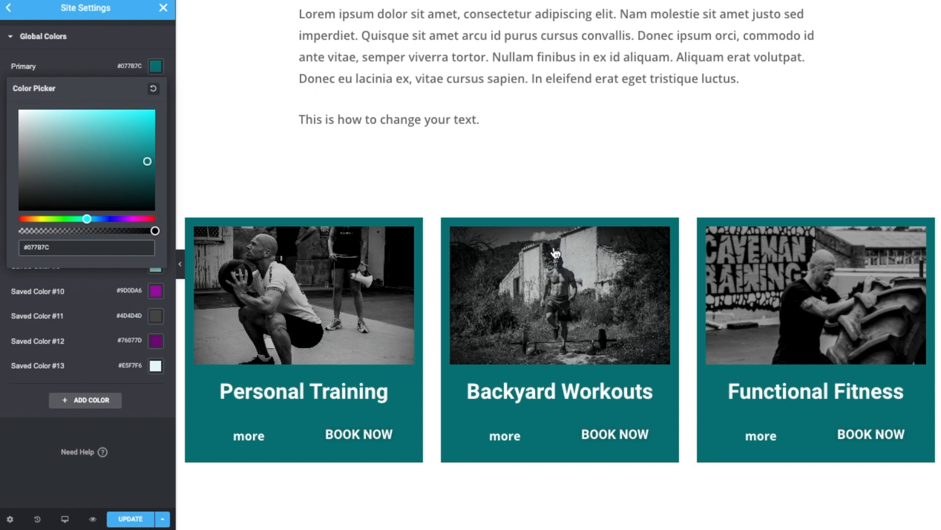
scroll("down", 3)
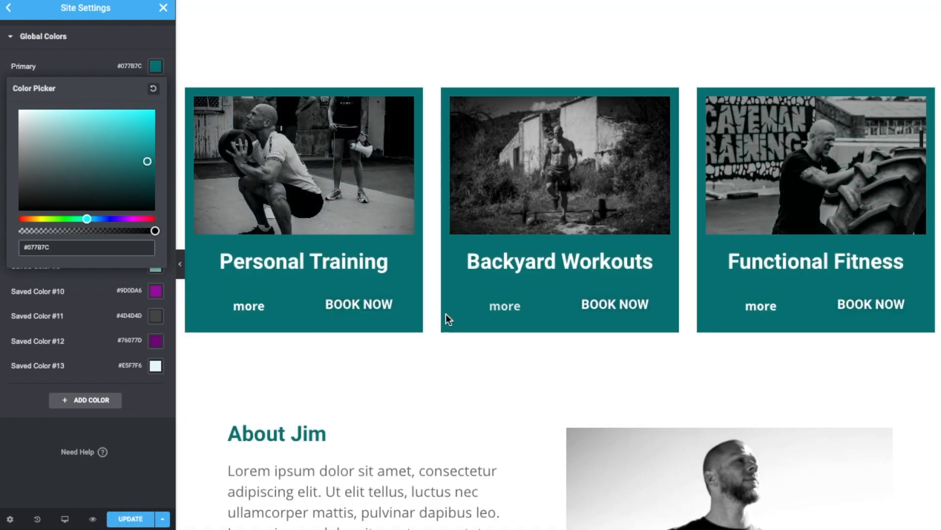
scroll("down", 3)
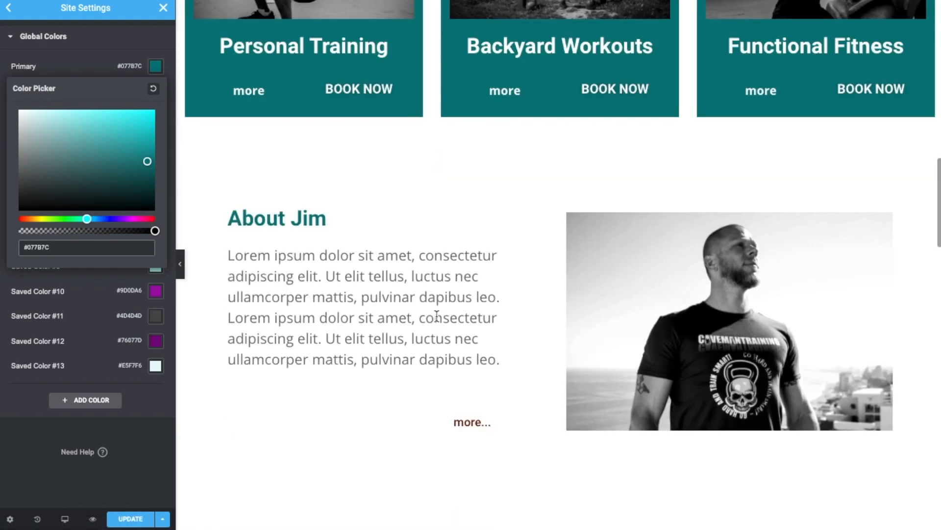
scroll("down", 3)
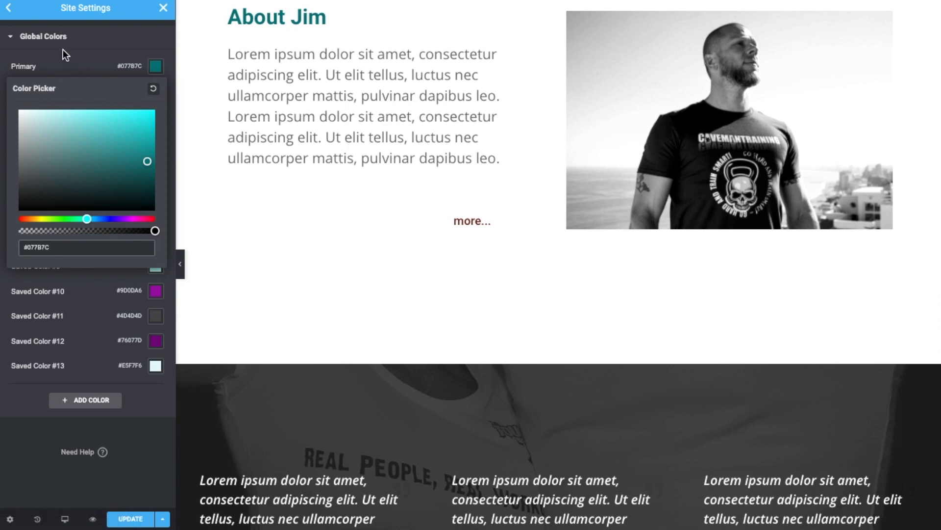
mouse_move(59, 62)
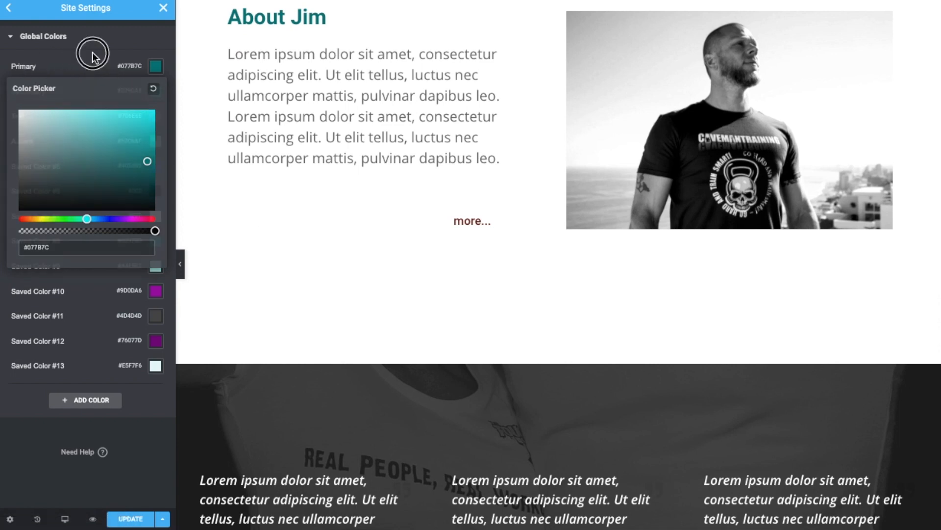
left_click(156, 86)
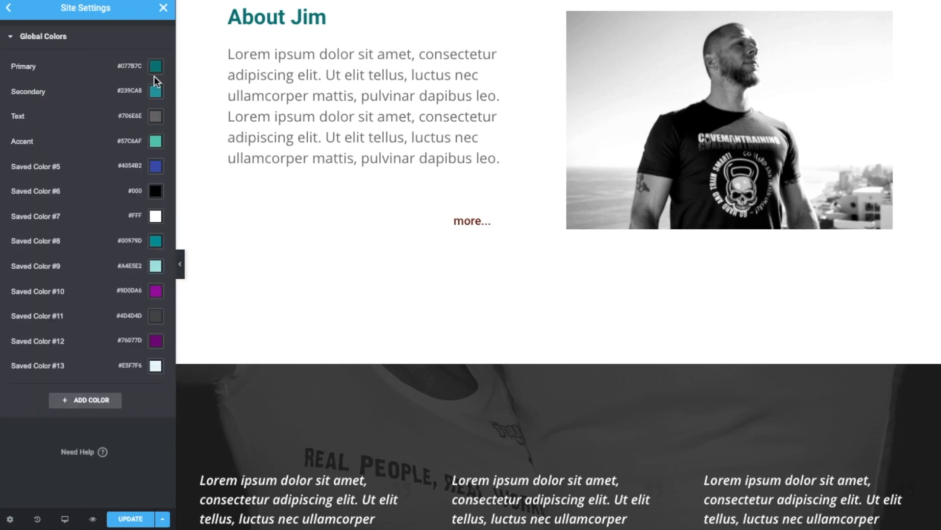
left_click(156, 90)
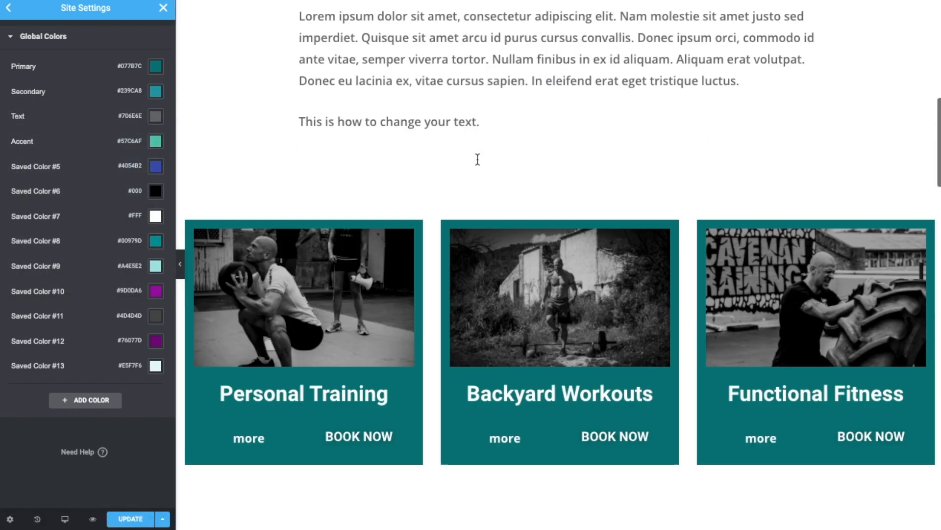
scroll("up", 3)
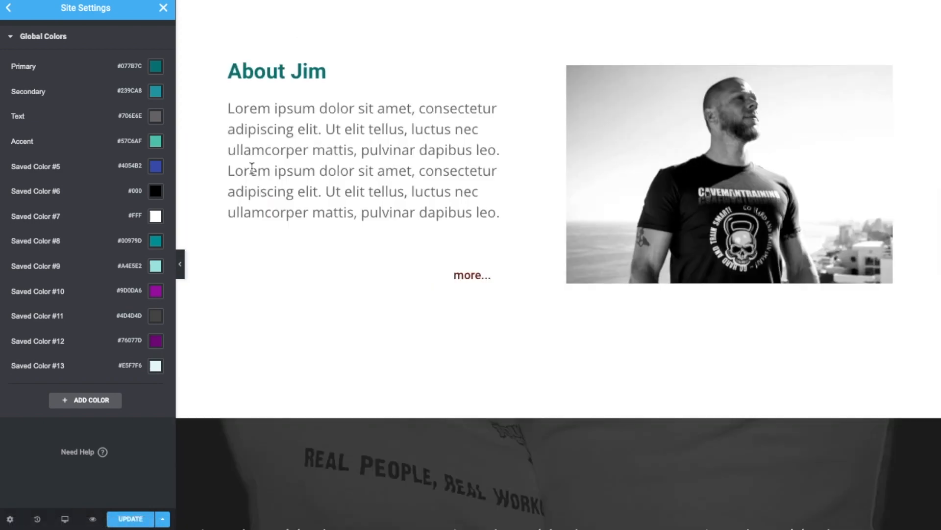
mouse_move(348, 143)
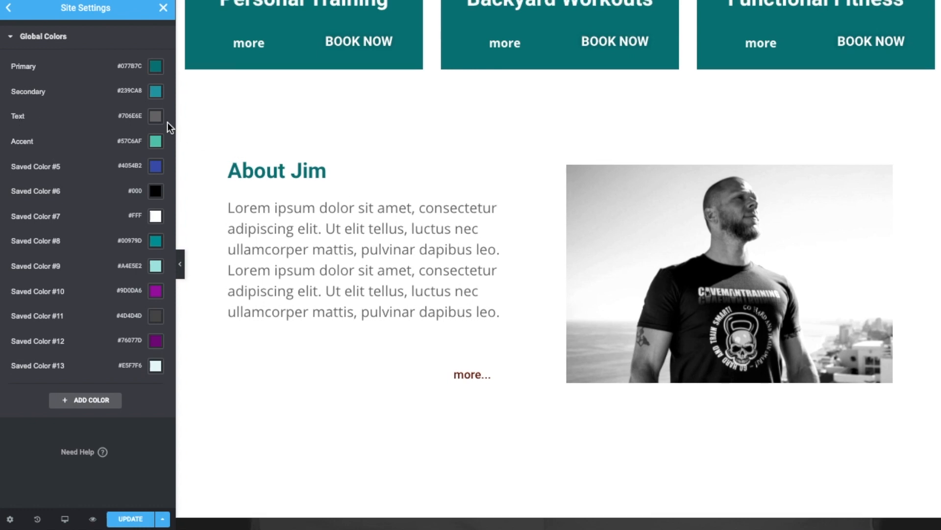
- Set the Text global colour to darker grey #514F4F
left_click(156, 116)
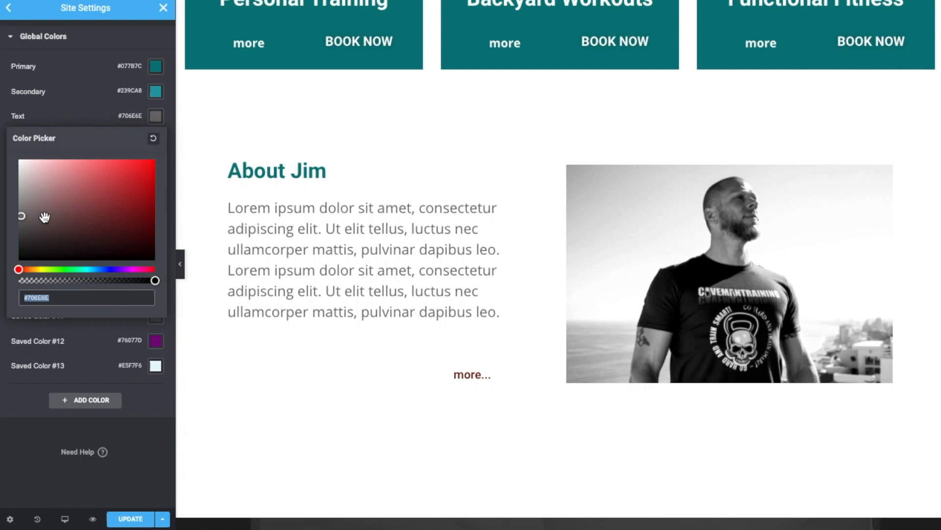
mouse_move(24, 214)
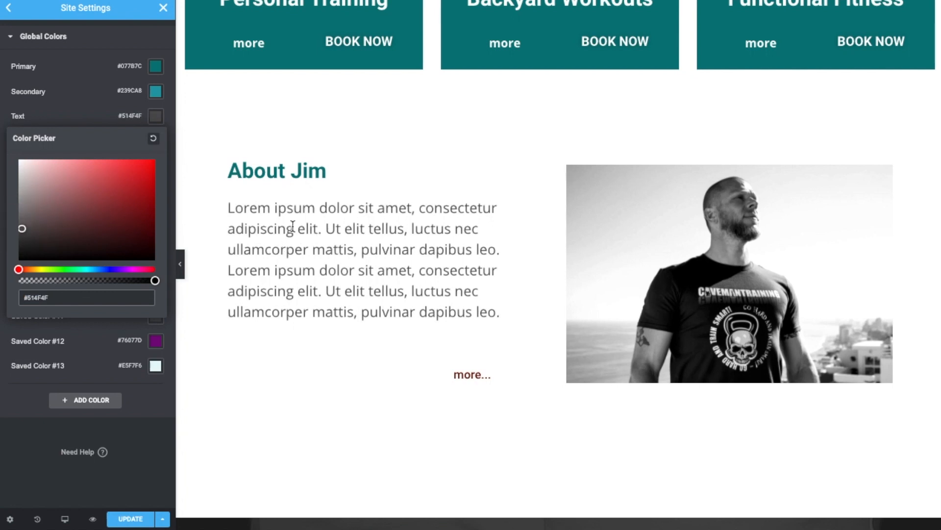
scroll("down", 3)
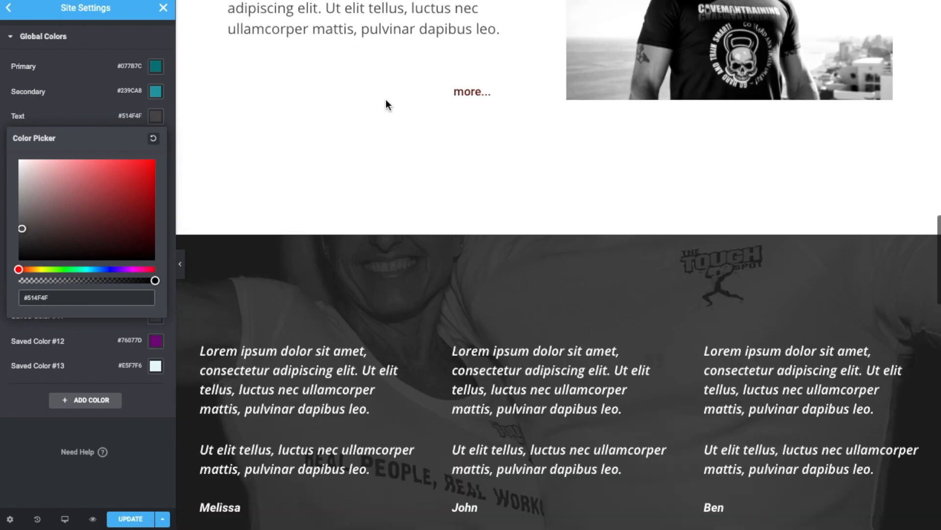
scroll("up", 3)
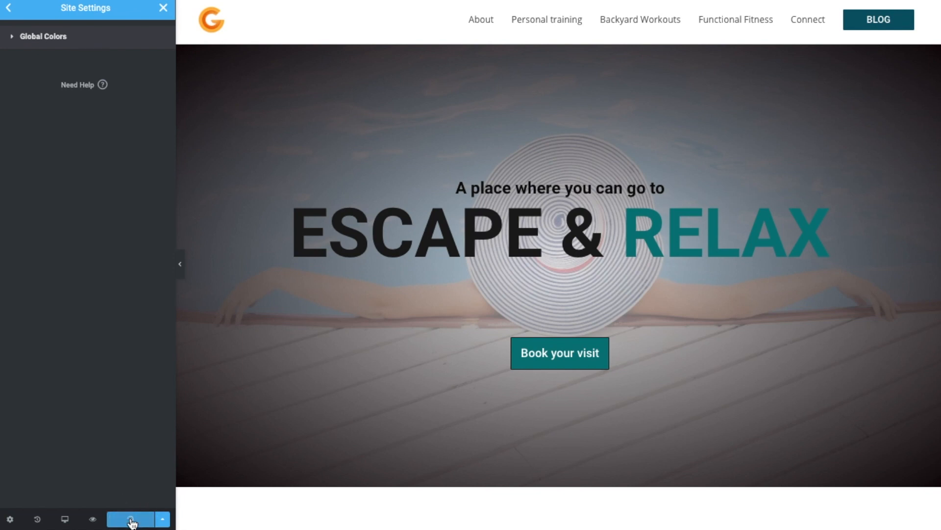
- Update Site Settings to save the teal Primary and darker Text colours
left_click(130, 518)
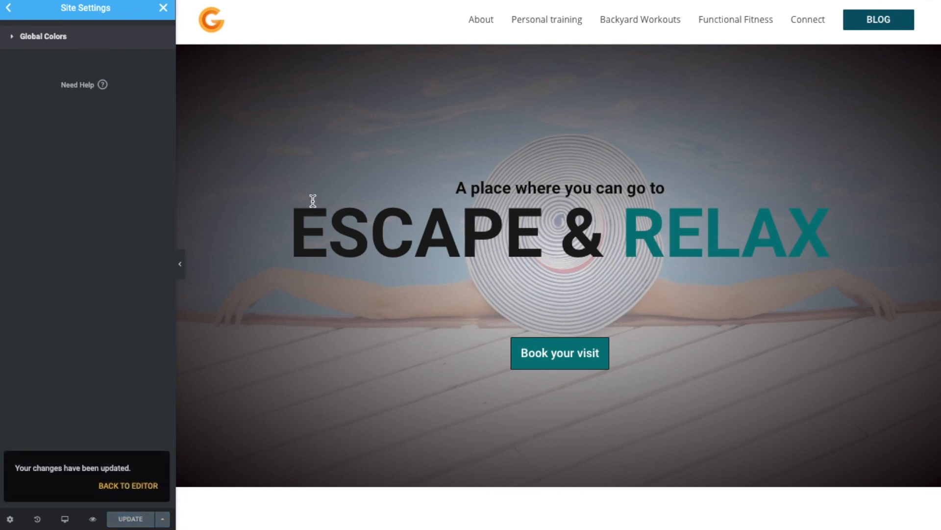
mouse_move(543, 237)
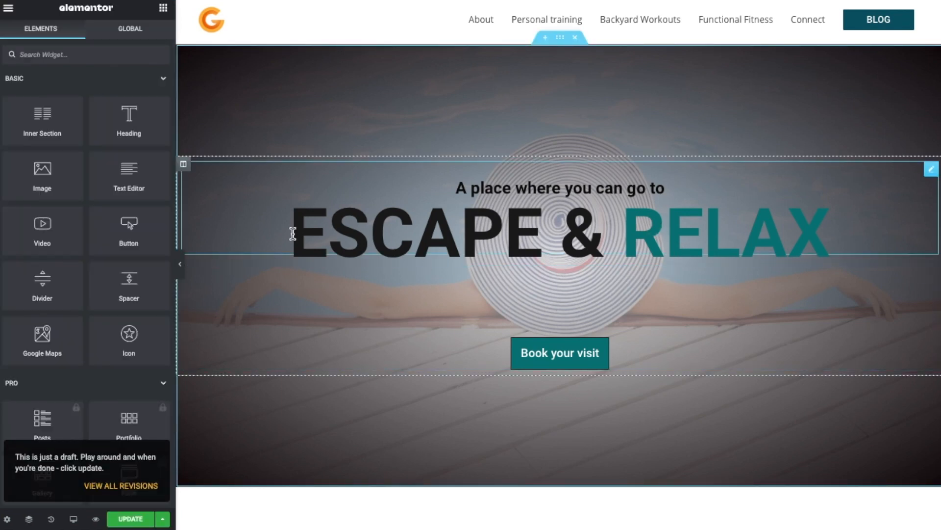
mouse_move(557, 237)
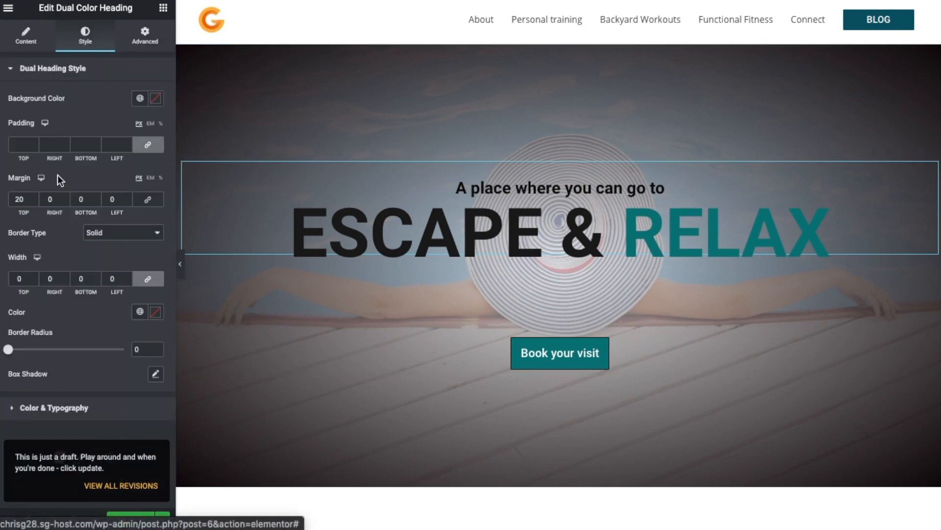
- Confirm the heading's Main Color is linked to the teal Primary global colour
left_click(54, 407)
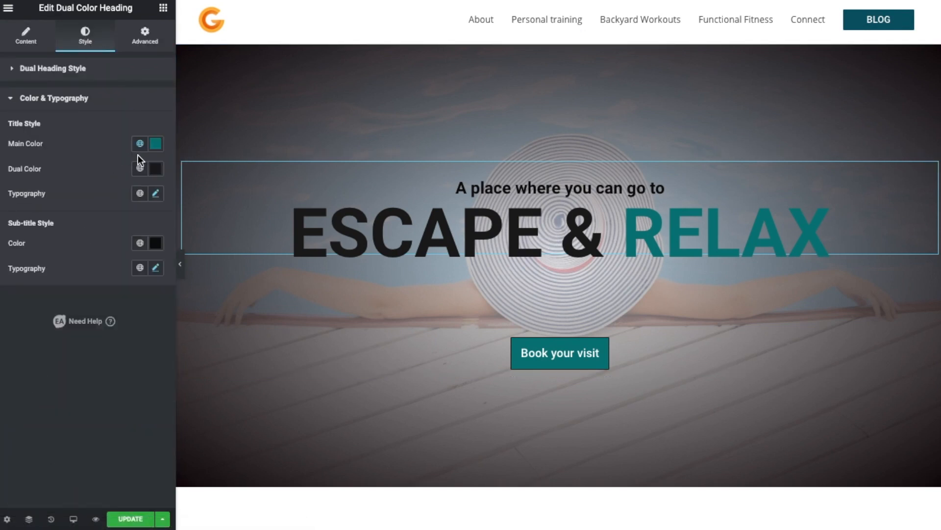
left_click(154, 143)
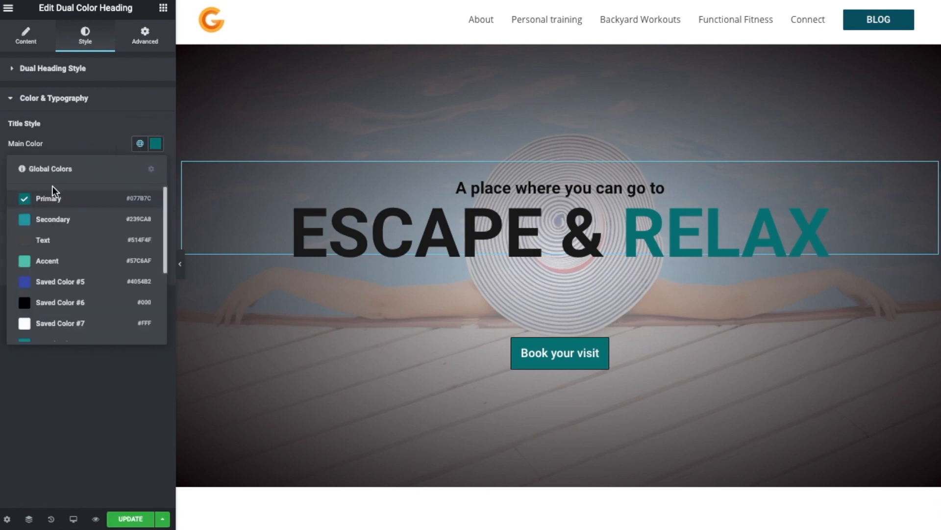
left_click(465, 317)
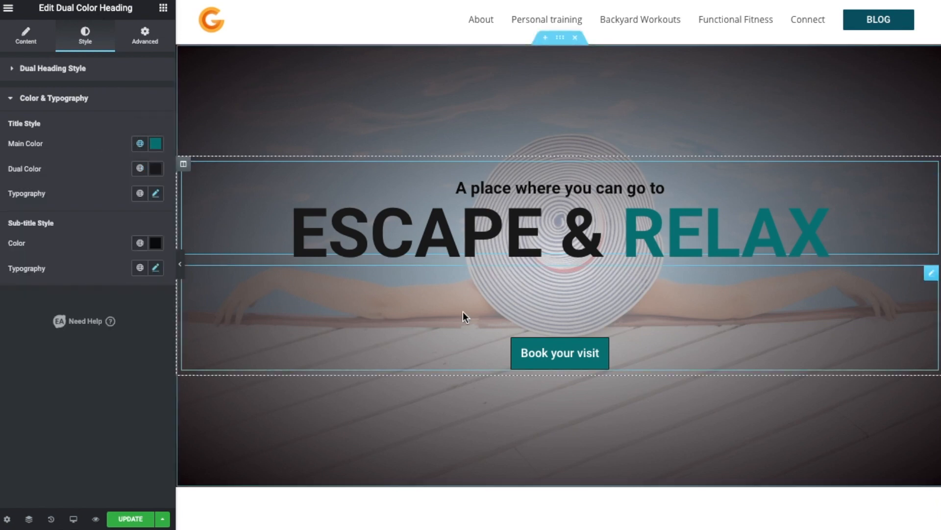
mouse_move(452, 361)
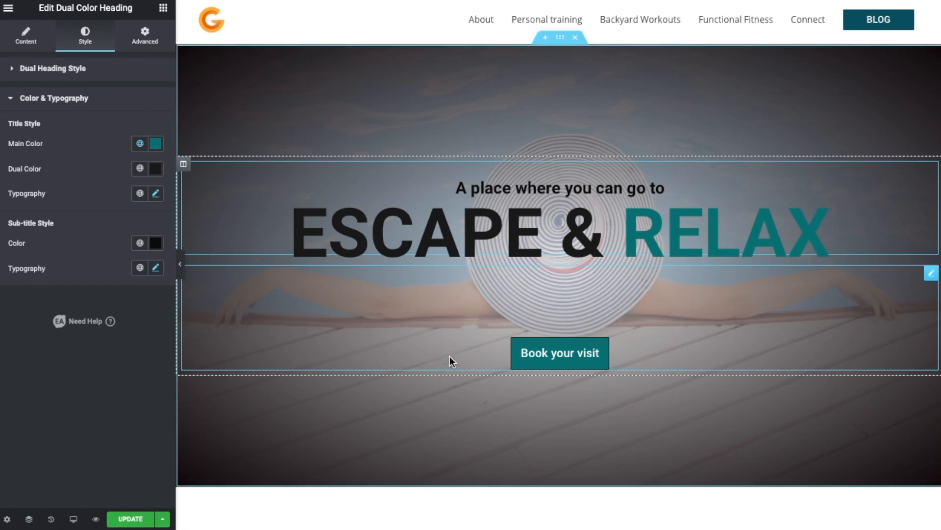